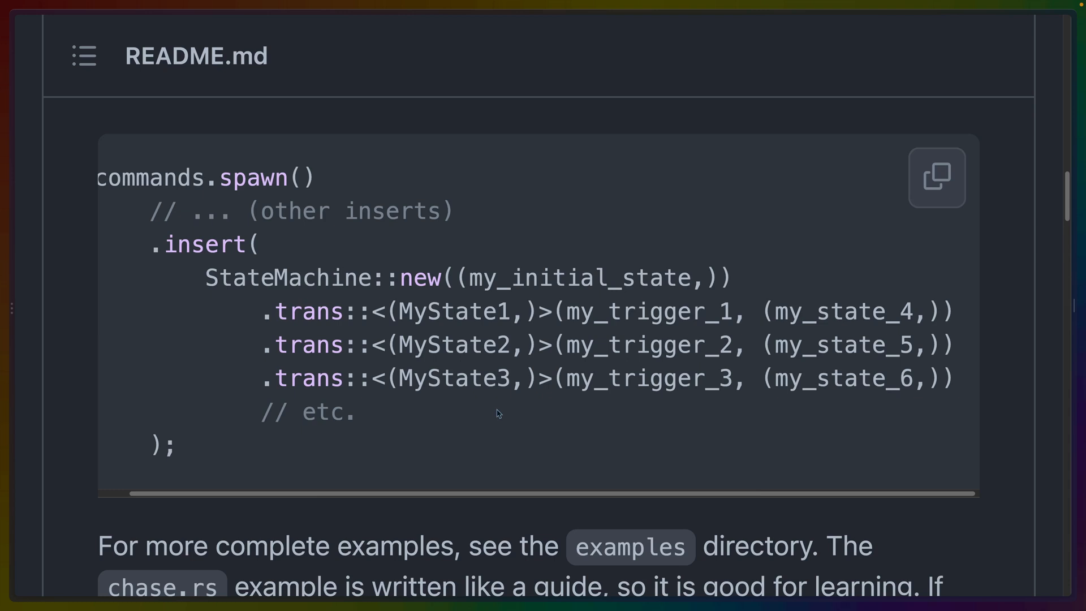
# - Highlight MyState1, trans and my_trigger_1 in the README's state machine example
pyautogui.doubleClick(450, 311)
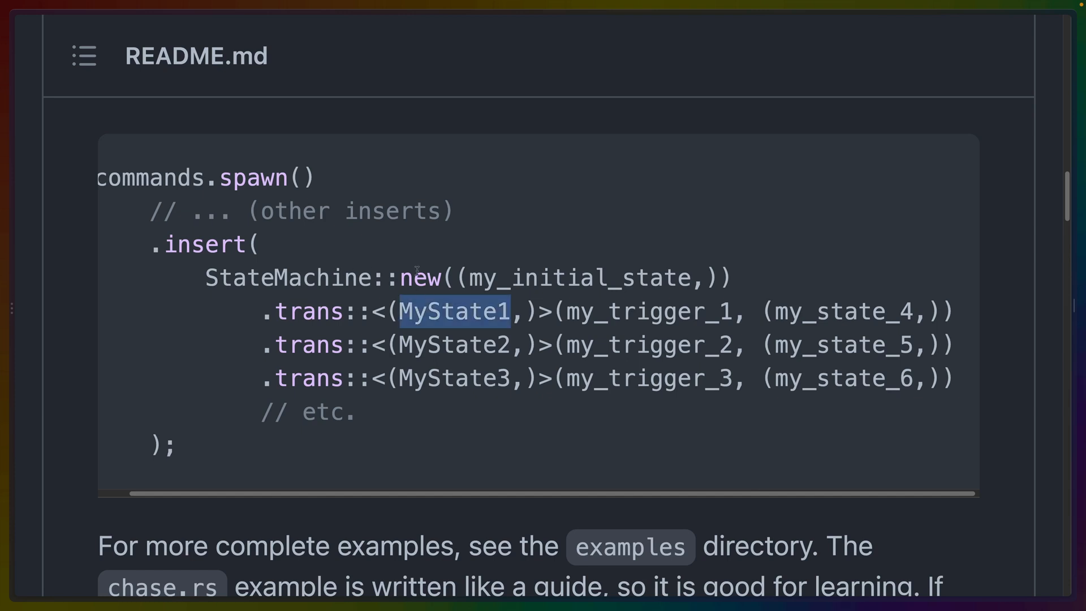
pyautogui.moveTo(568, 298)
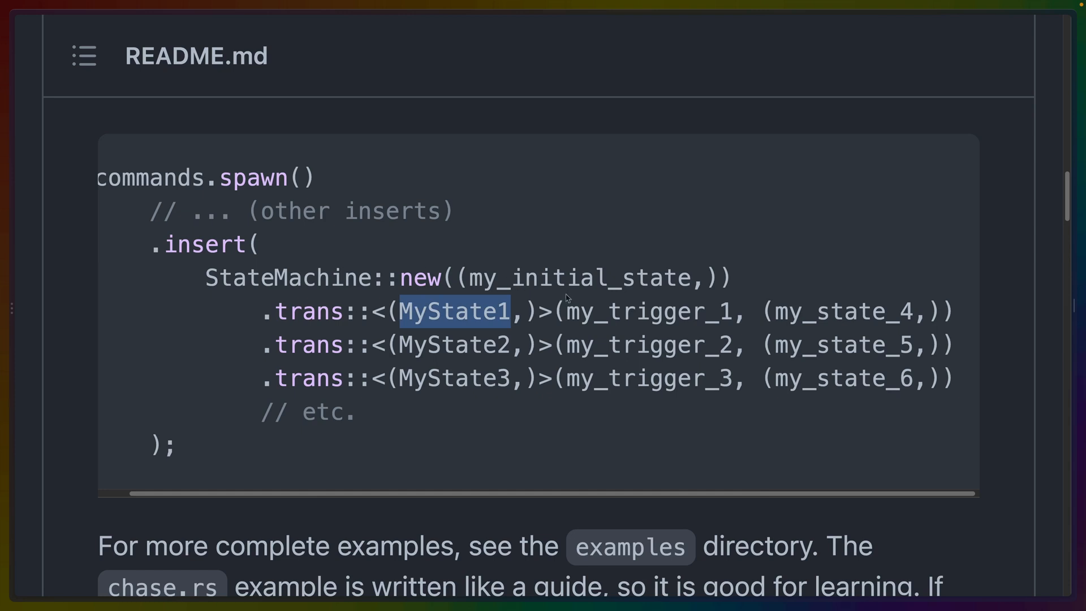
pyautogui.doubleClick(307, 312)
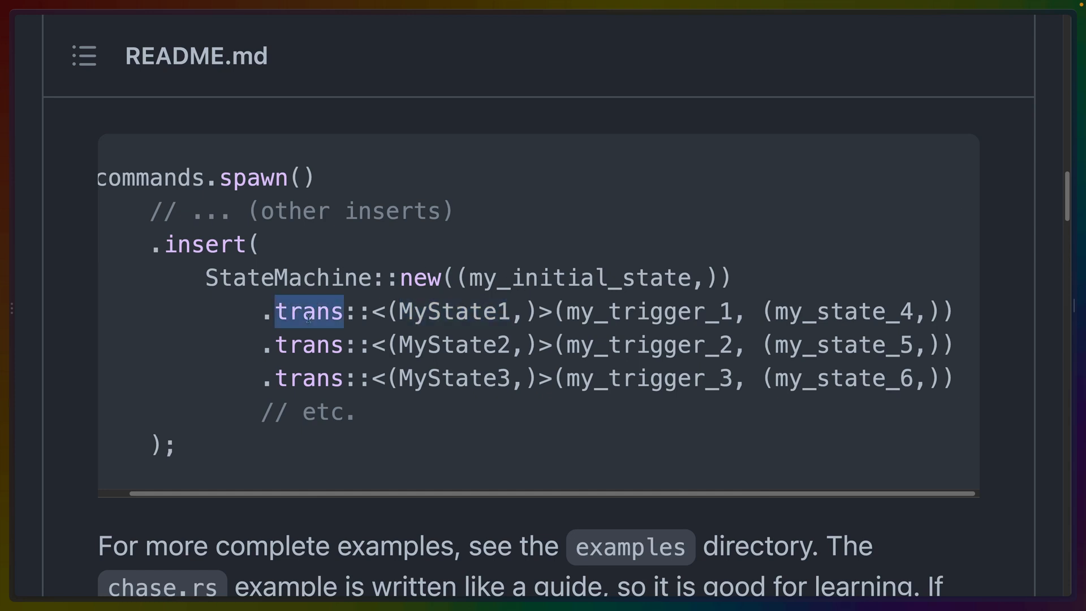
pyautogui.doubleClick(457, 311)
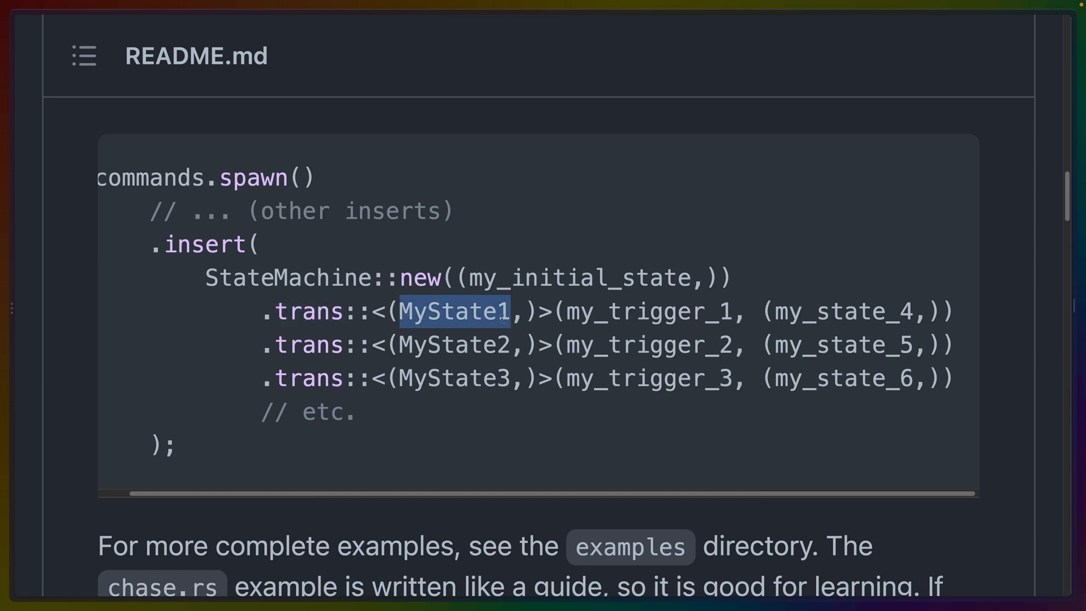
pyautogui.doubleClick(652, 311)
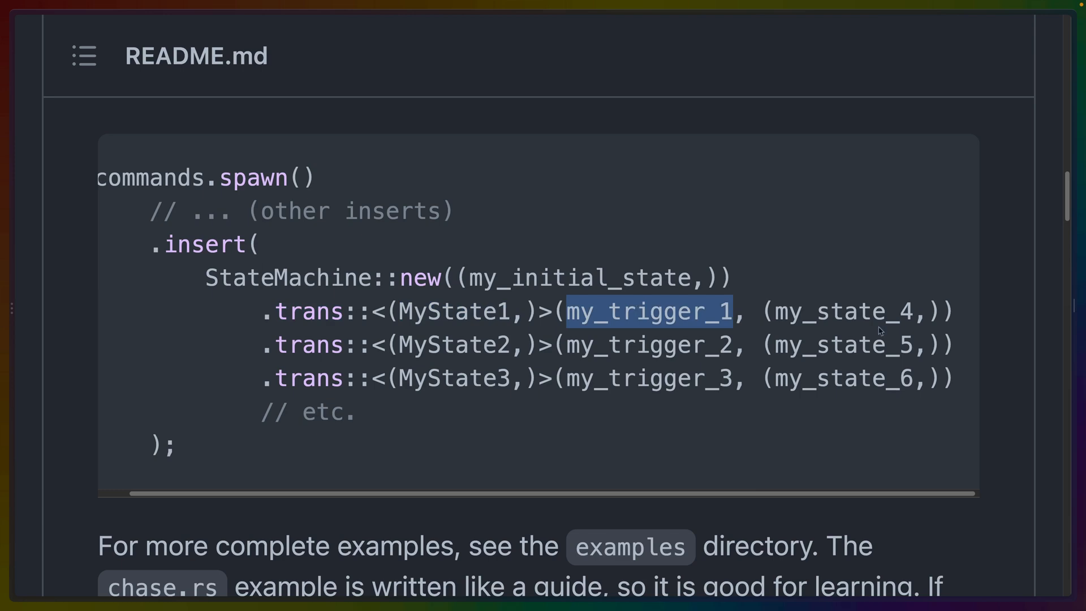
# - Scroll the README past Features and Future Work to Comparison with big-brain
pyautogui.scroll(-3)
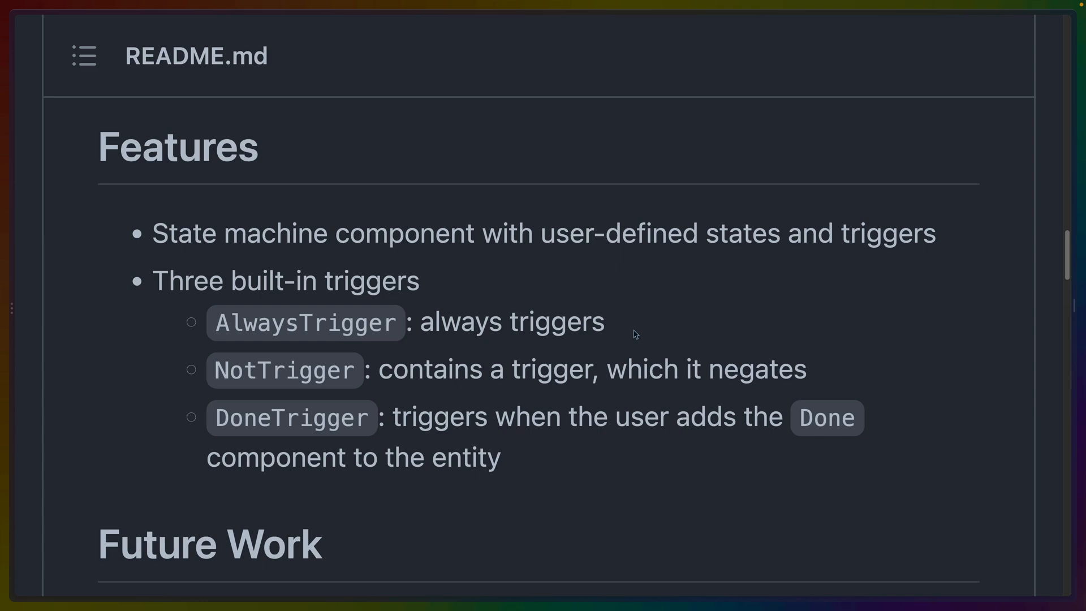
pyautogui.scroll(-3)
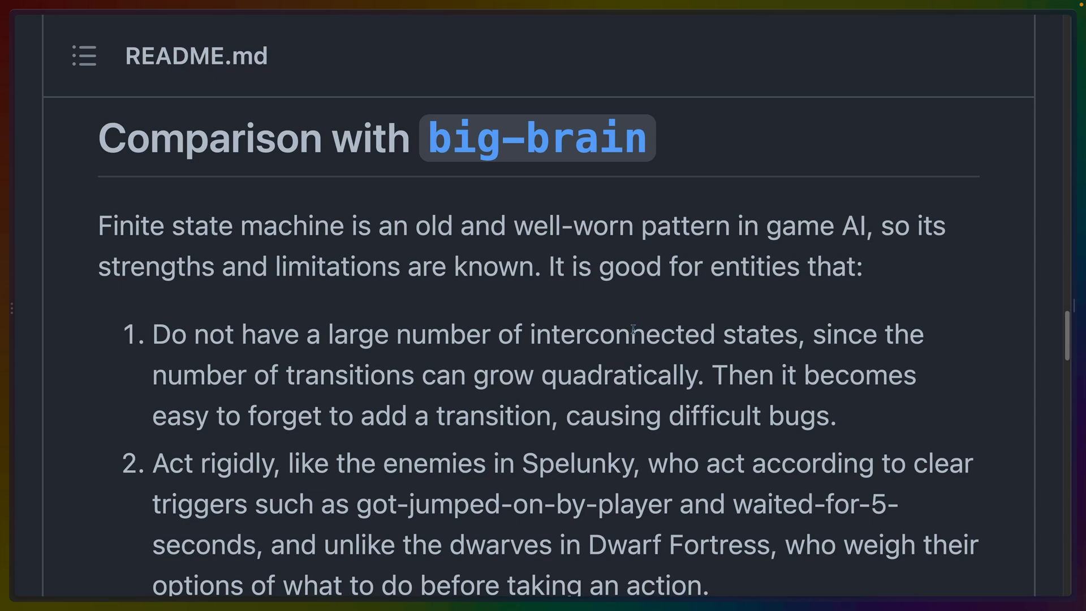
pyautogui.scroll(-3)
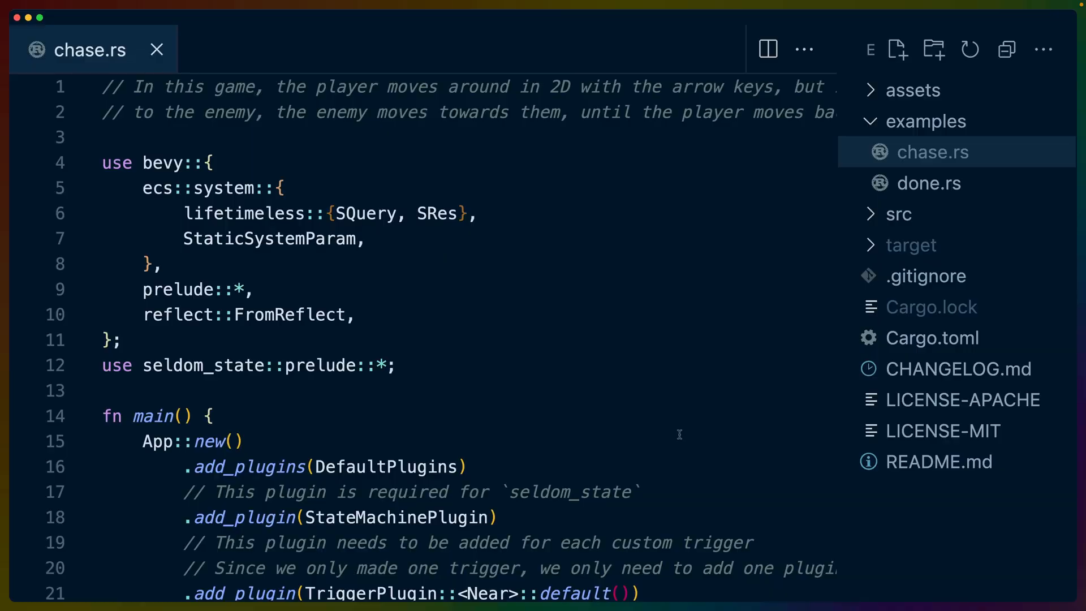
pyautogui.moveTo(946, 161)
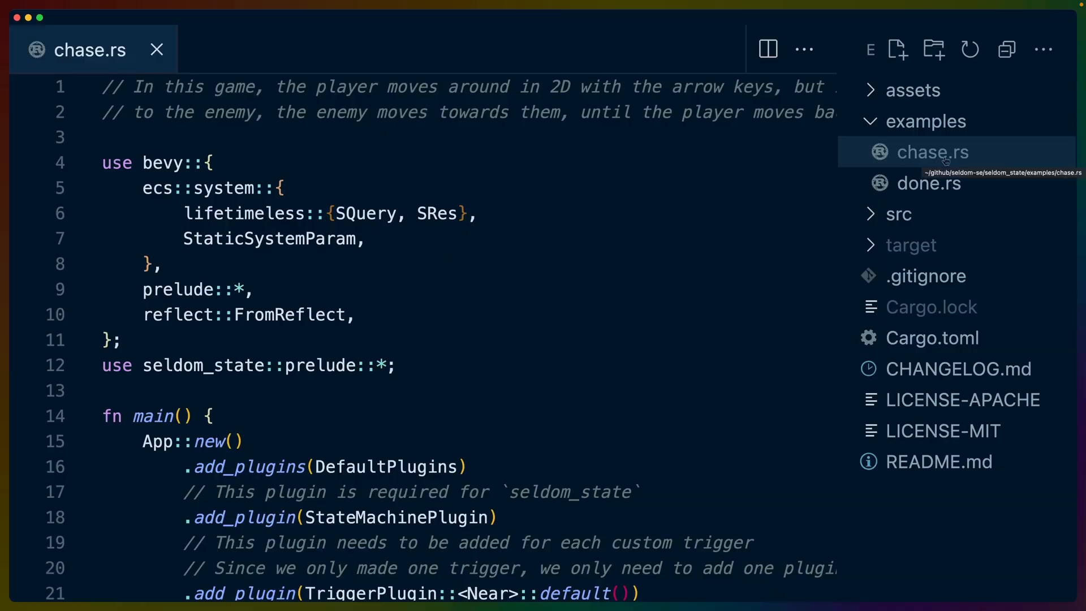
pyautogui.moveTo(695, 177)
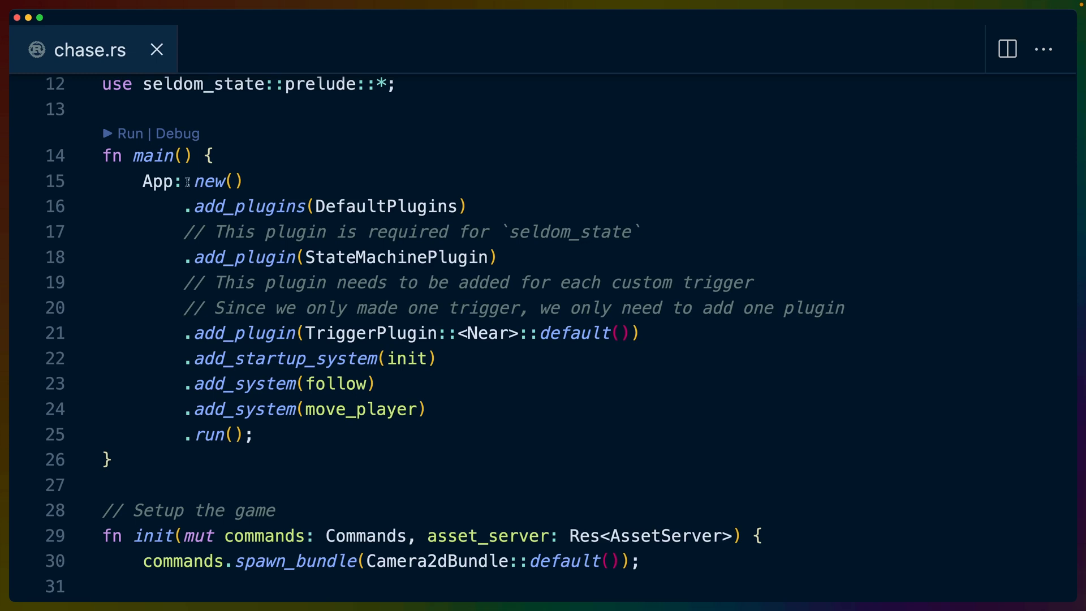
# - Highlight TriggerPlugin and the Near trigger type in main, then clear the selection
pyautogui.doubleClick(385, 205)
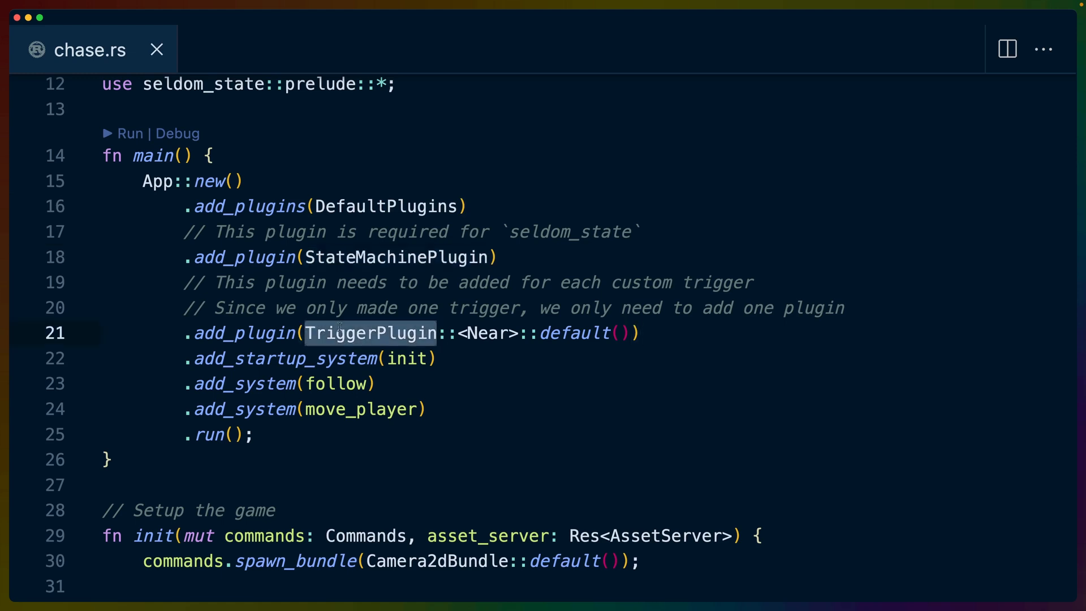
pyautogui.moveTo(484, 333)
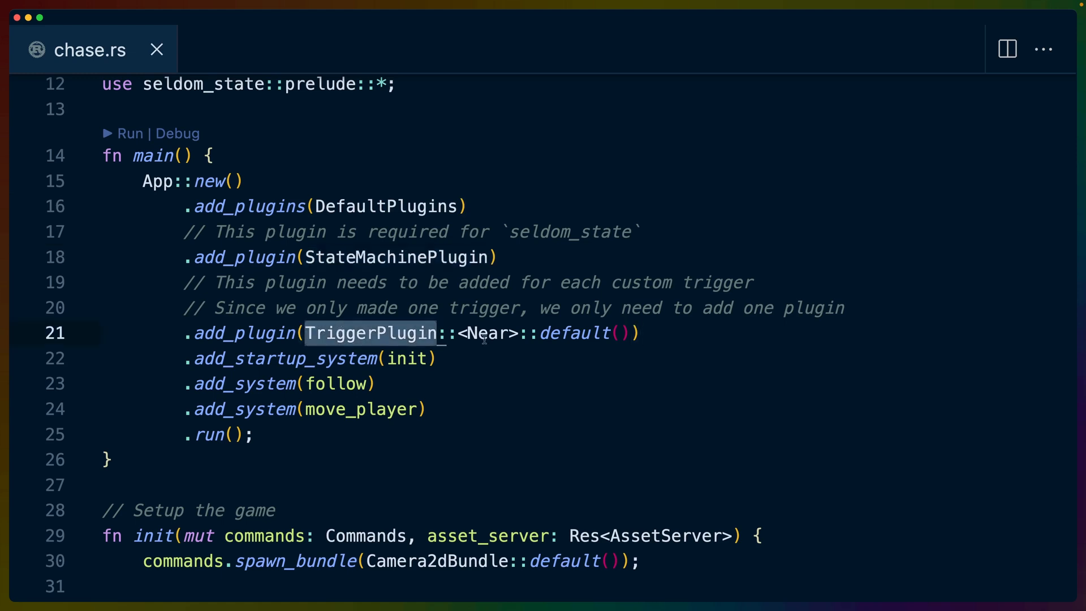
pyautogui.doubleClick(485, 333)
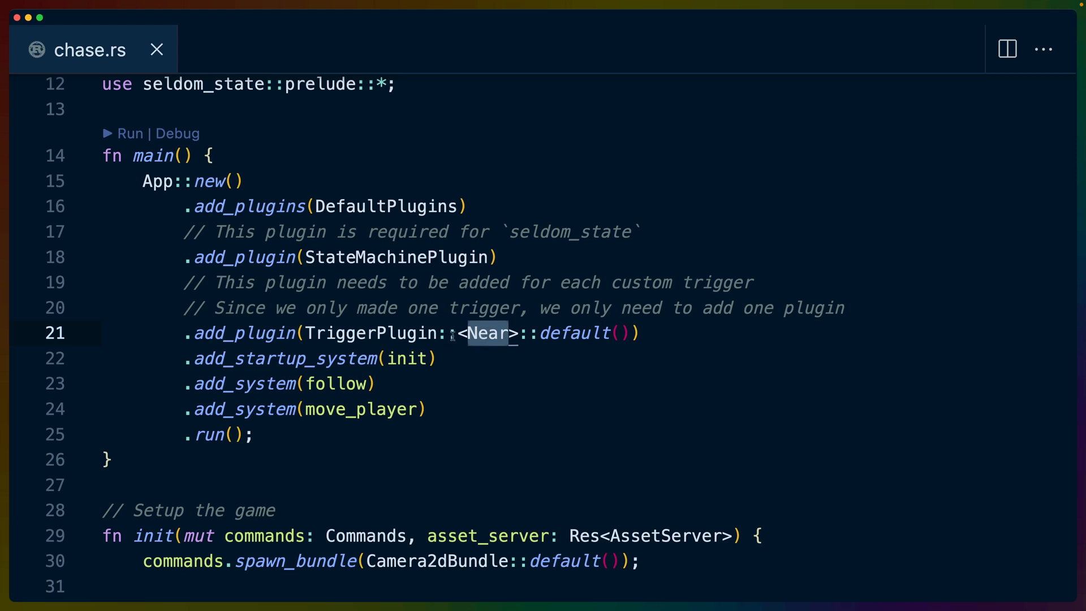
pyautogui.doubleClick(284, 358)
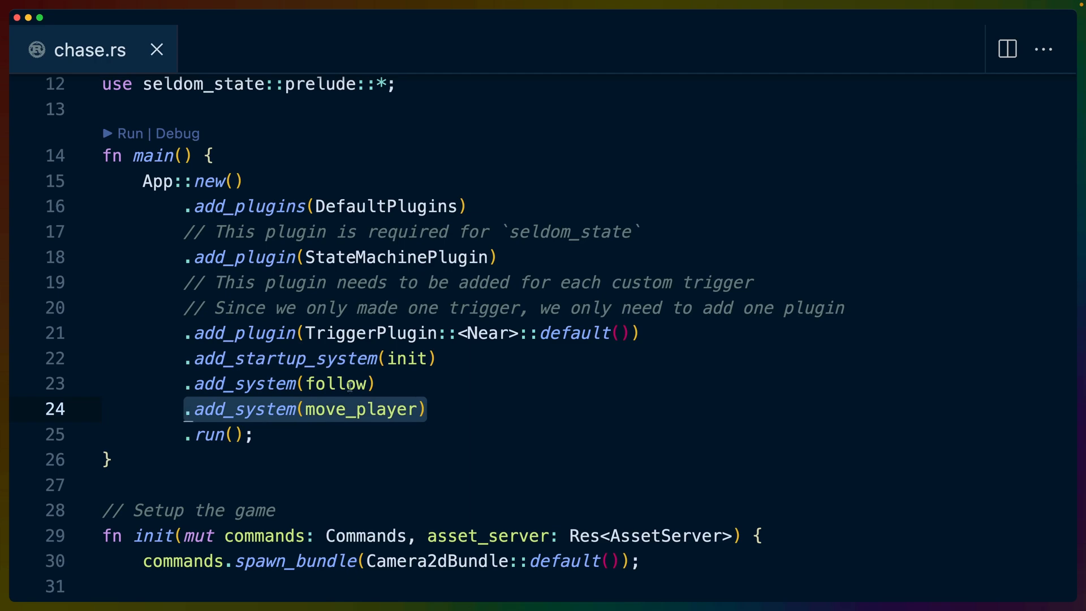
pyautogui.click(433, 410)
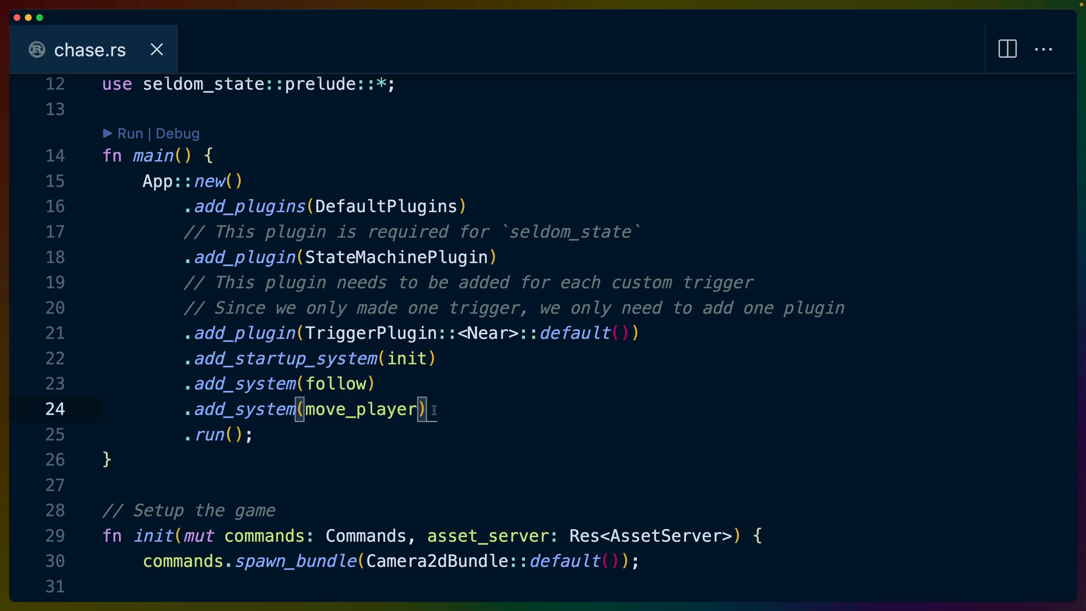
# - Scroll to fn move_player and highlight the f32 cast of the input axes
pyautogui.scroll(-3)
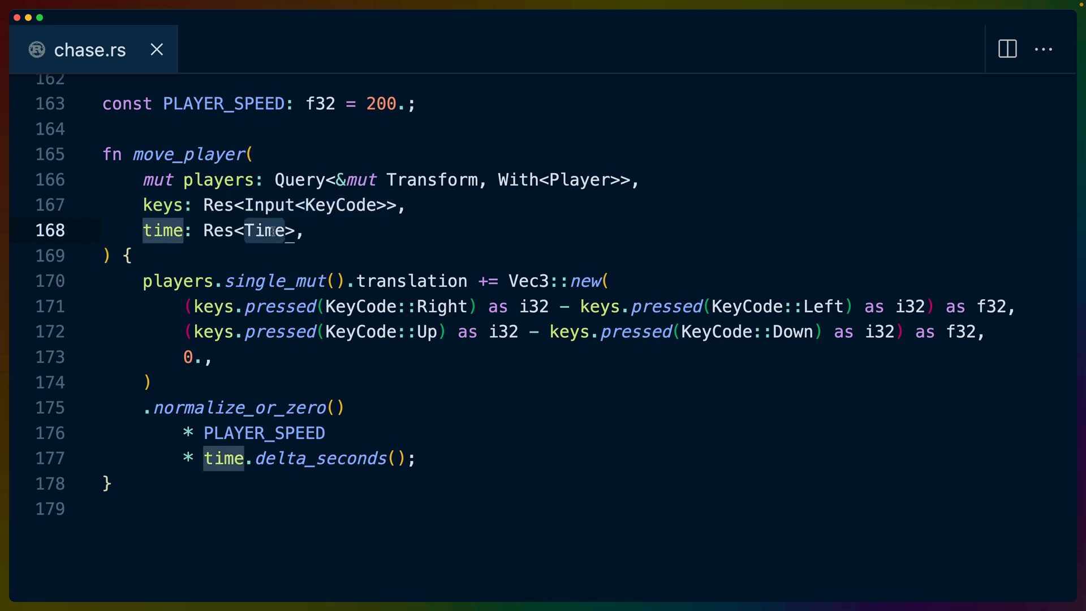
pyautogui.moveTo(209, 281)
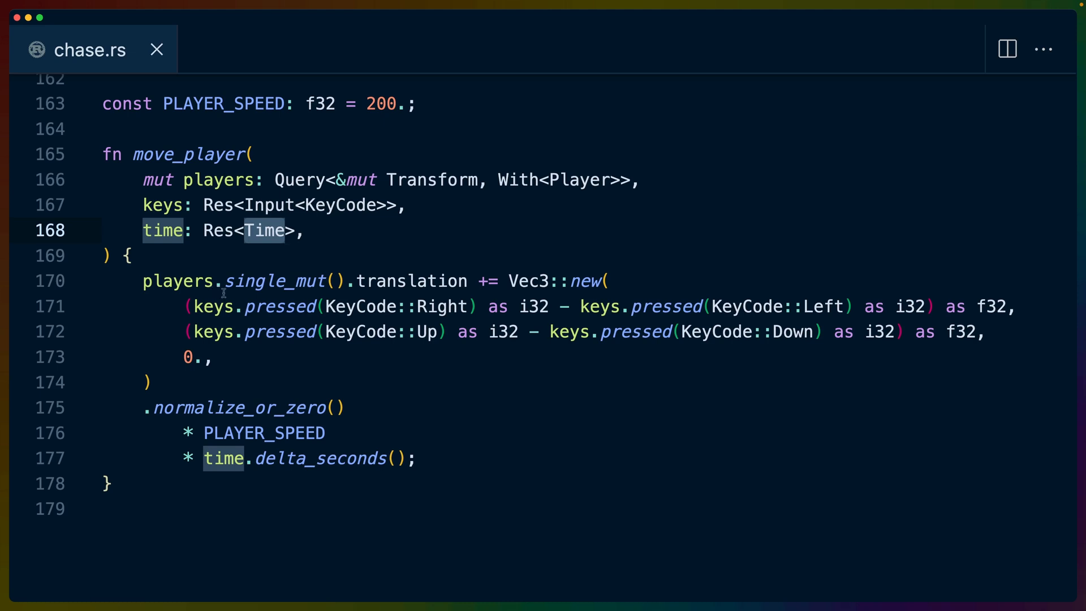
pyautogui.moveTo(413, 356)
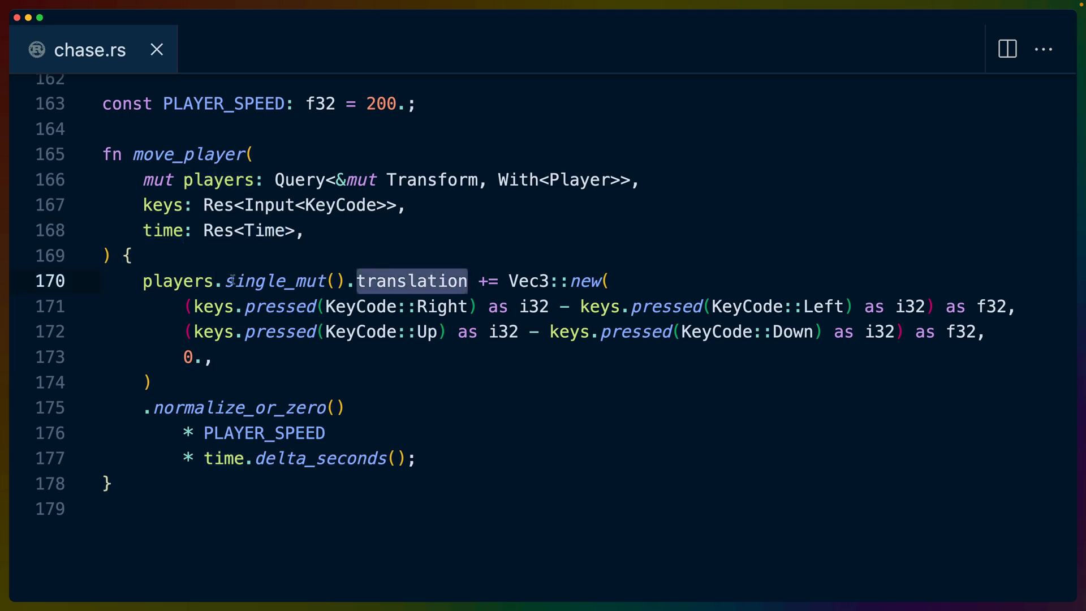
pyautogui.doubleClick(529, 281)
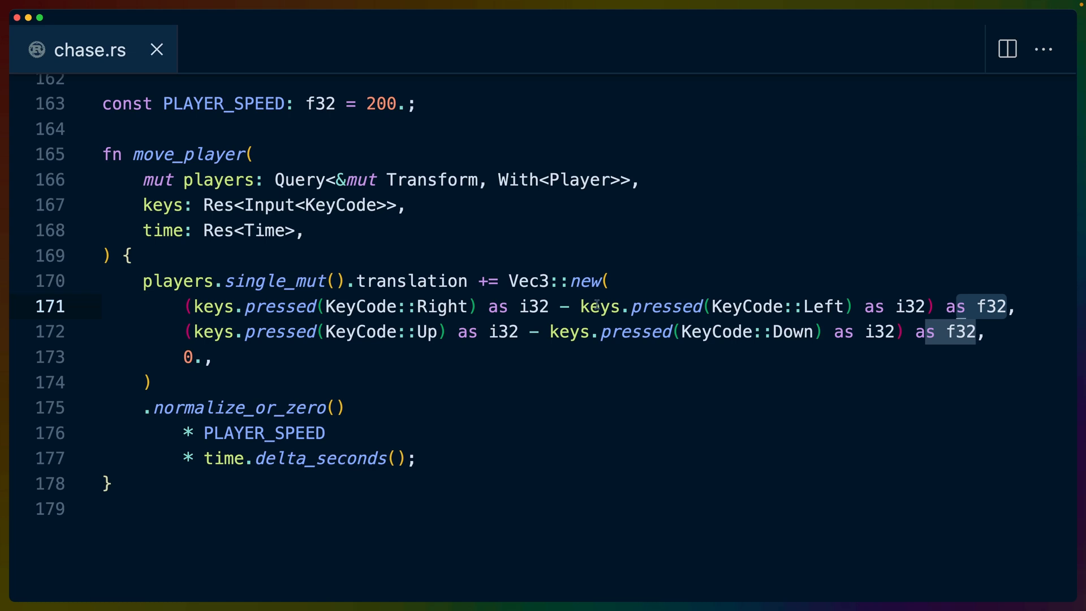
pyautogui.doubleClick(238, 408)
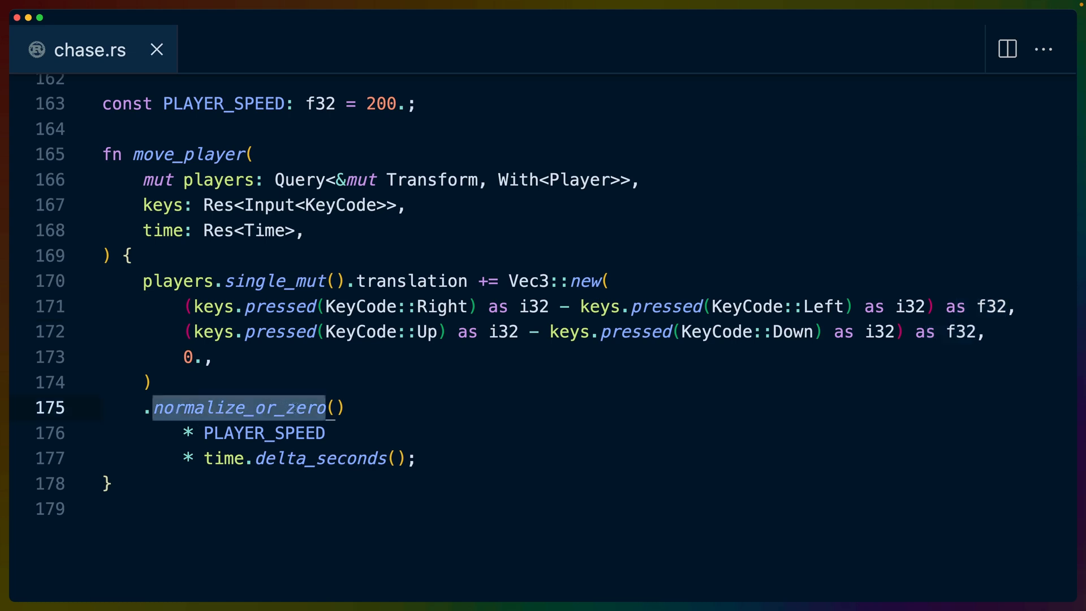
pyautogui.moveTo(569, 281)
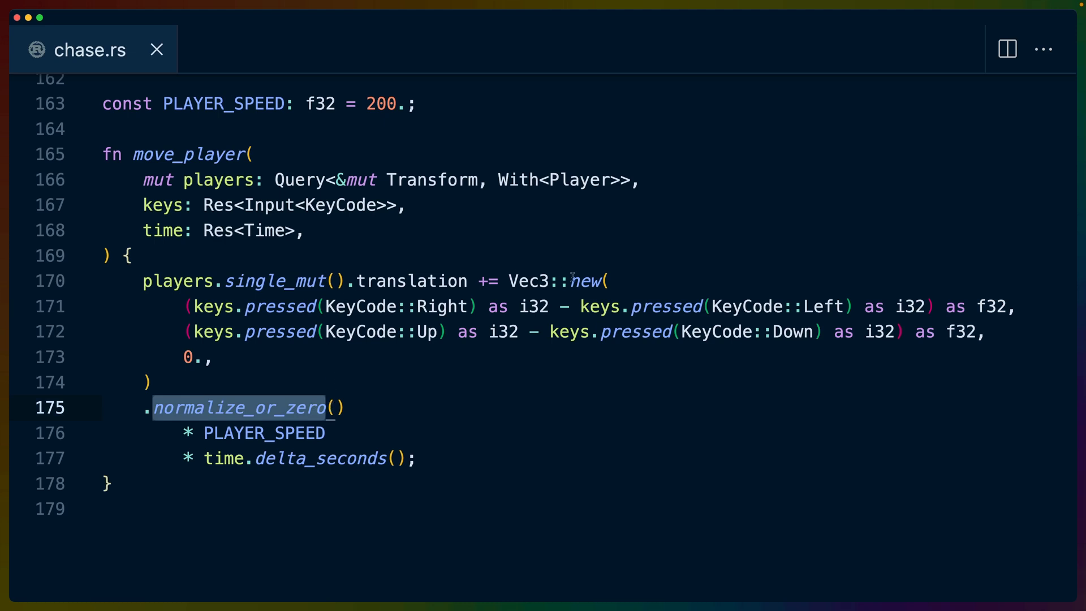
pyautogui.moveTo(438, 398)
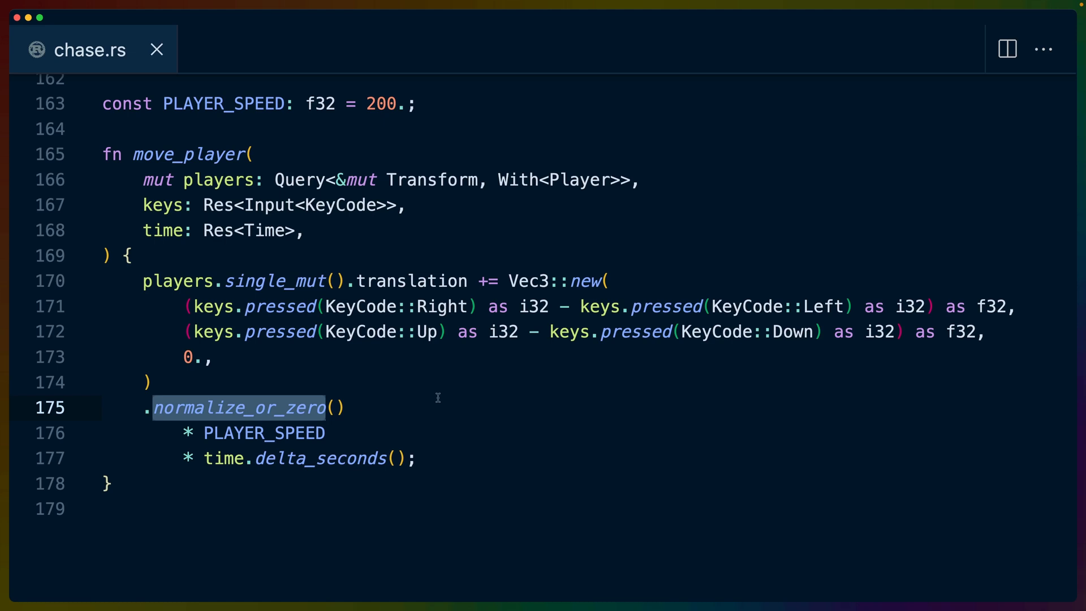
pyautogui.doubleClick(264, 433)
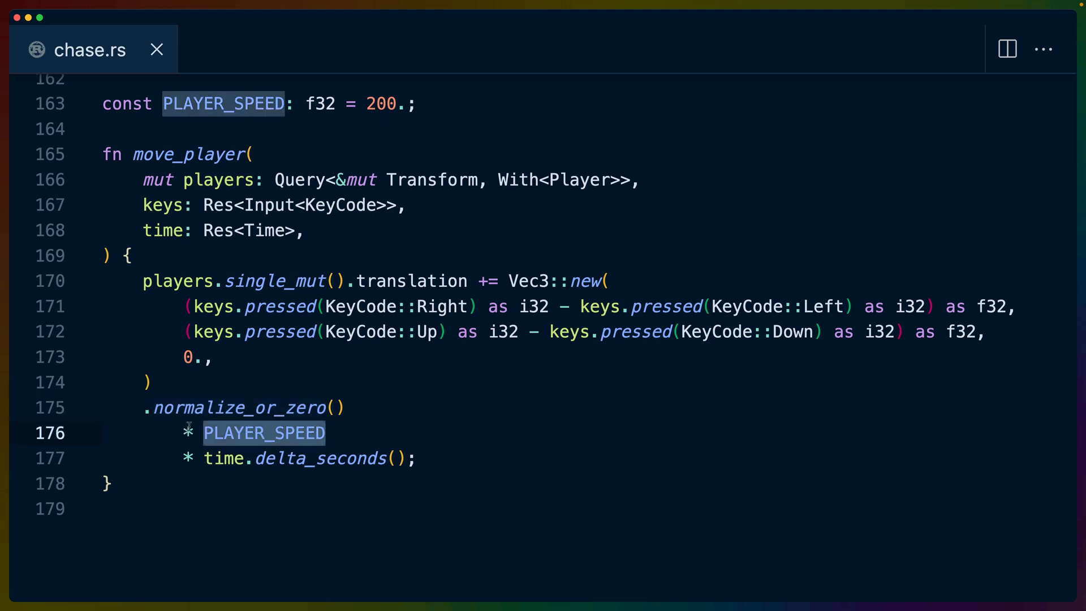
pyautogui.moveTo(398, 102)
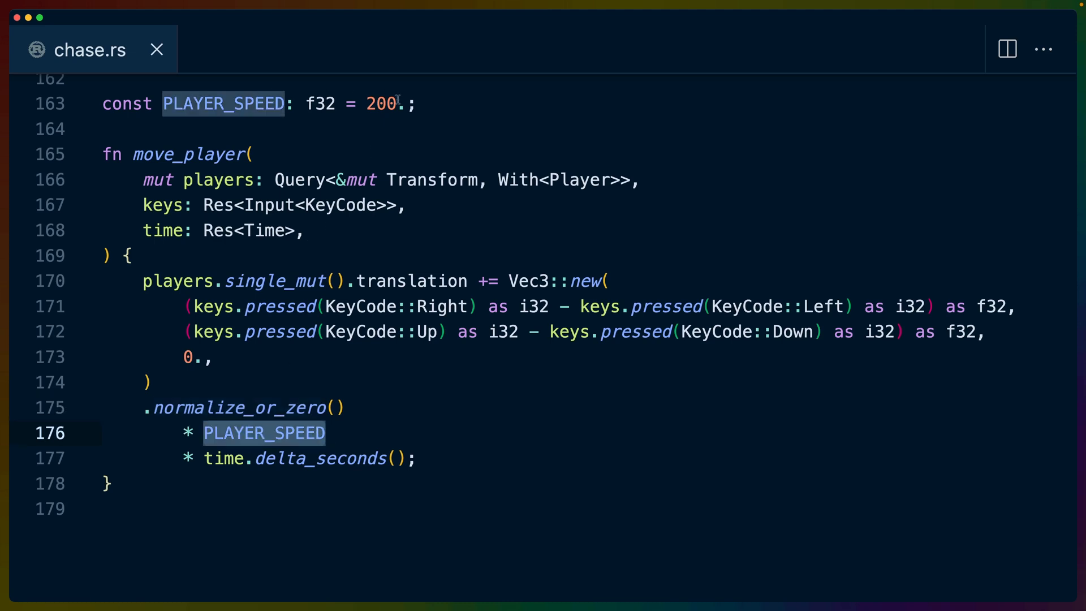
pyautogui.moveTo(314, 457)
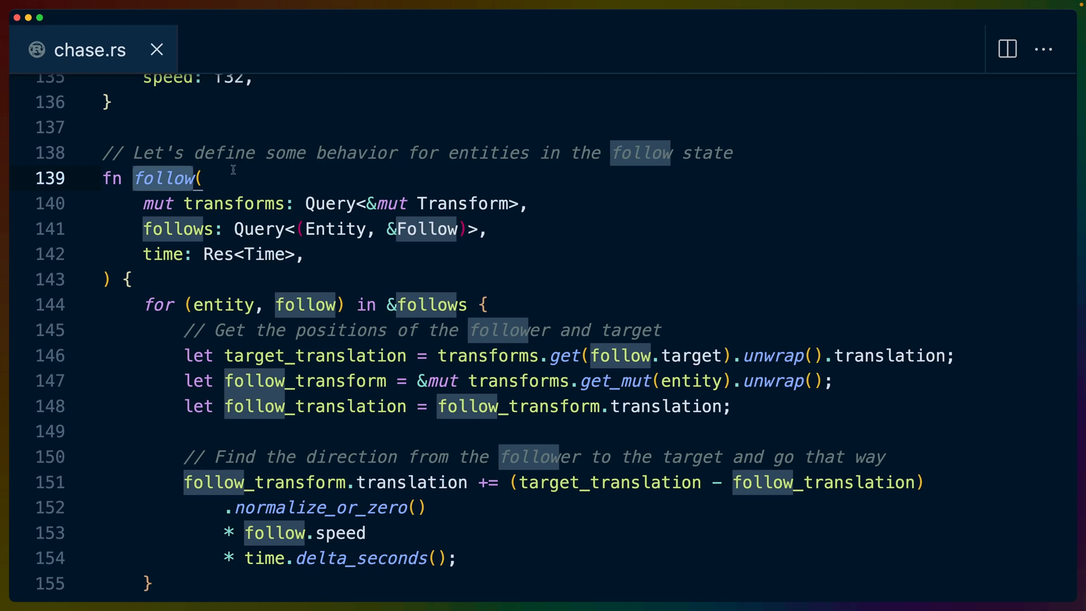
pyautogui.moveTo(243, 283)
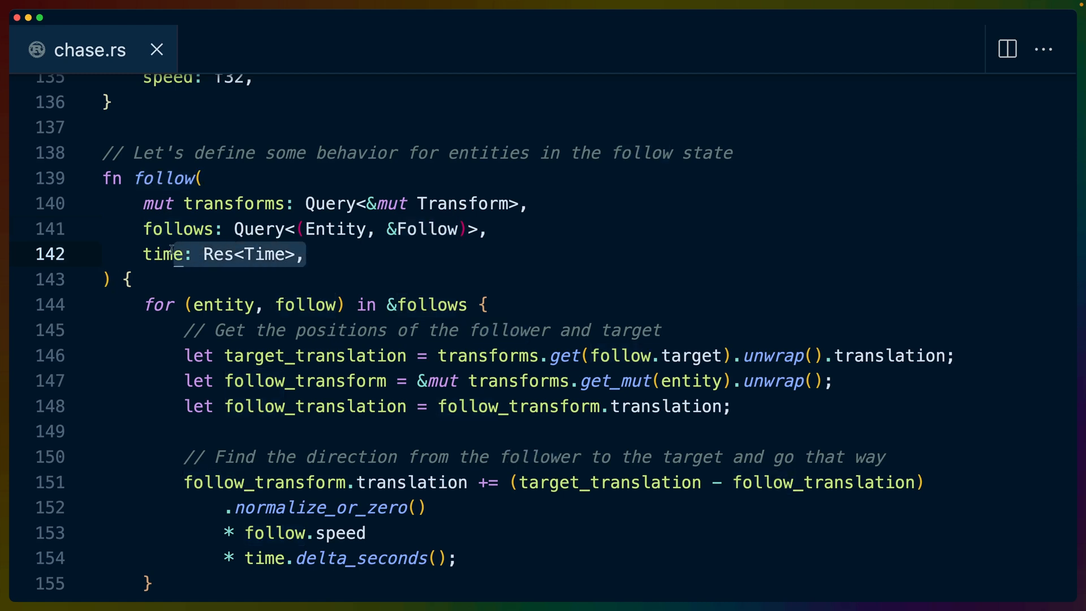
pyautogui.moveTo(295, 266)
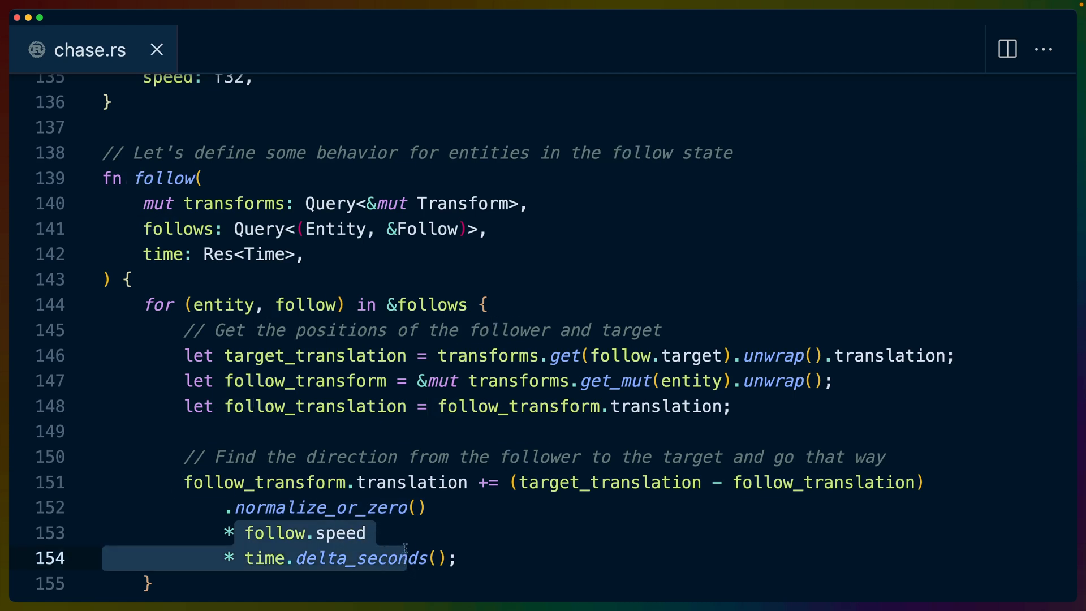
pyautogui.scroll(3)
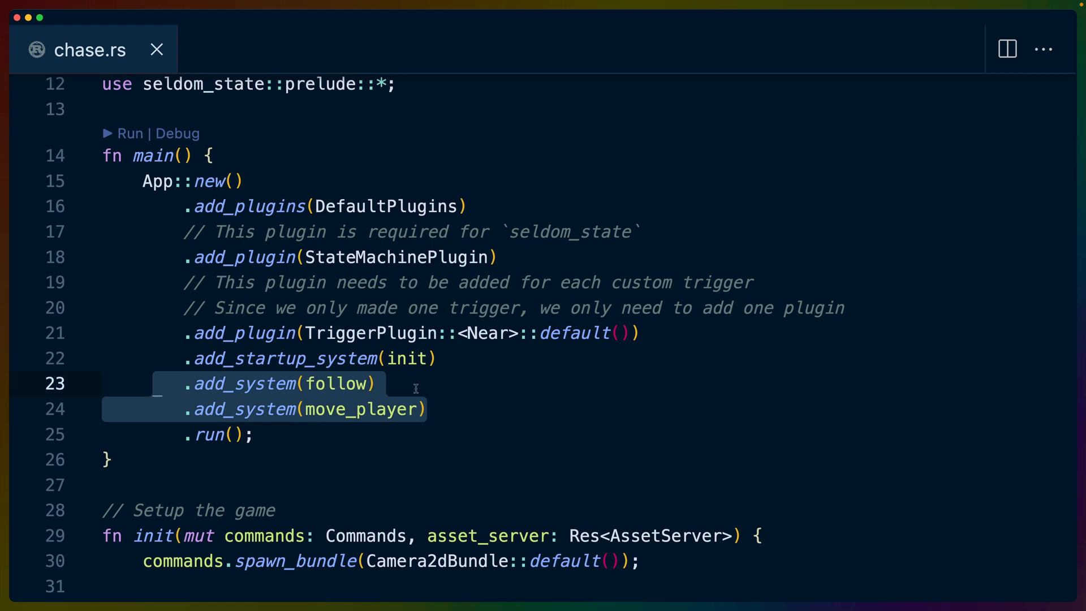
pyautogui.moveTo(446, 349)
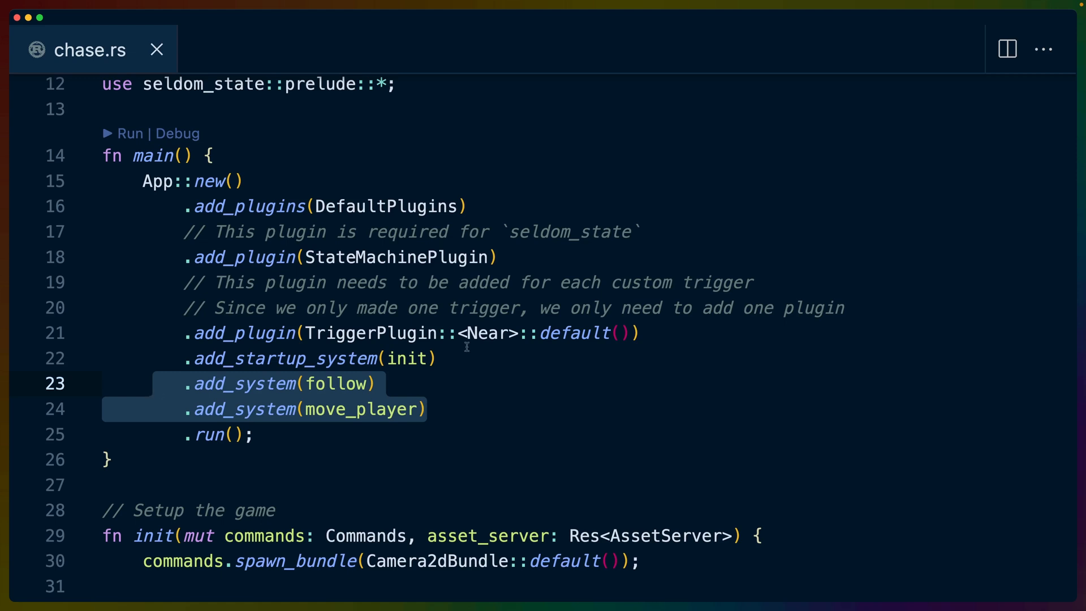
pyautogui.moveTo(463, 346)
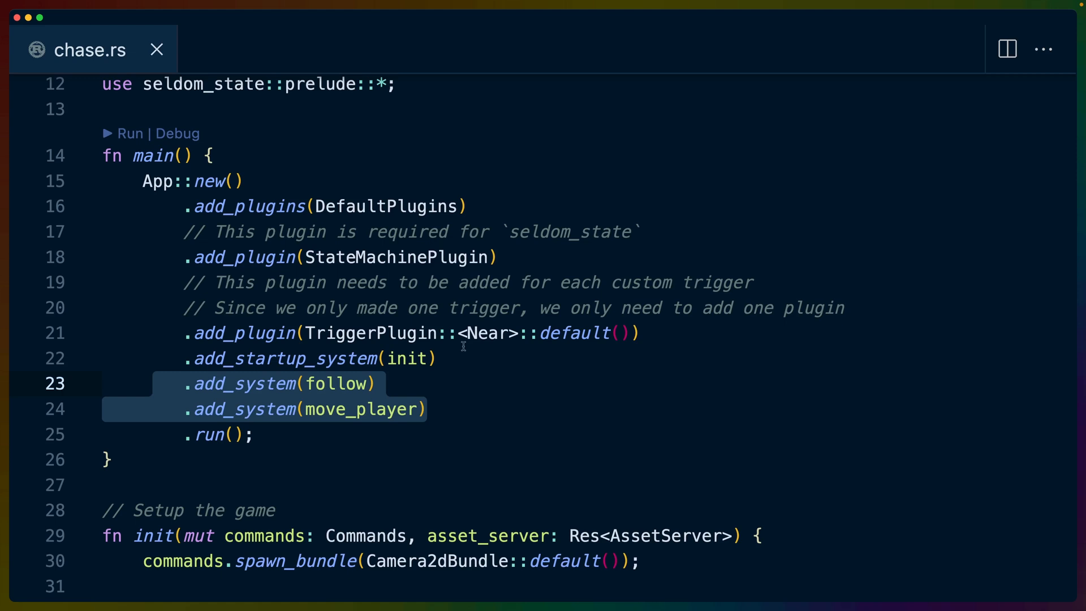
# - Scroll down past main to the init setup function
pyautogui.scroll(-3)
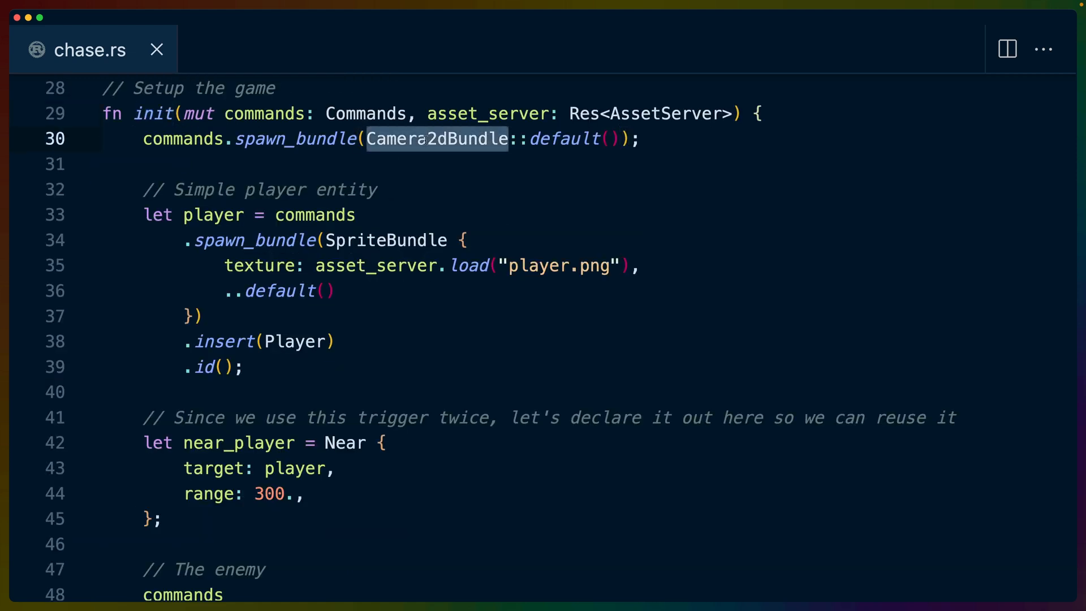
pyautogui.moveTo(506, 105)
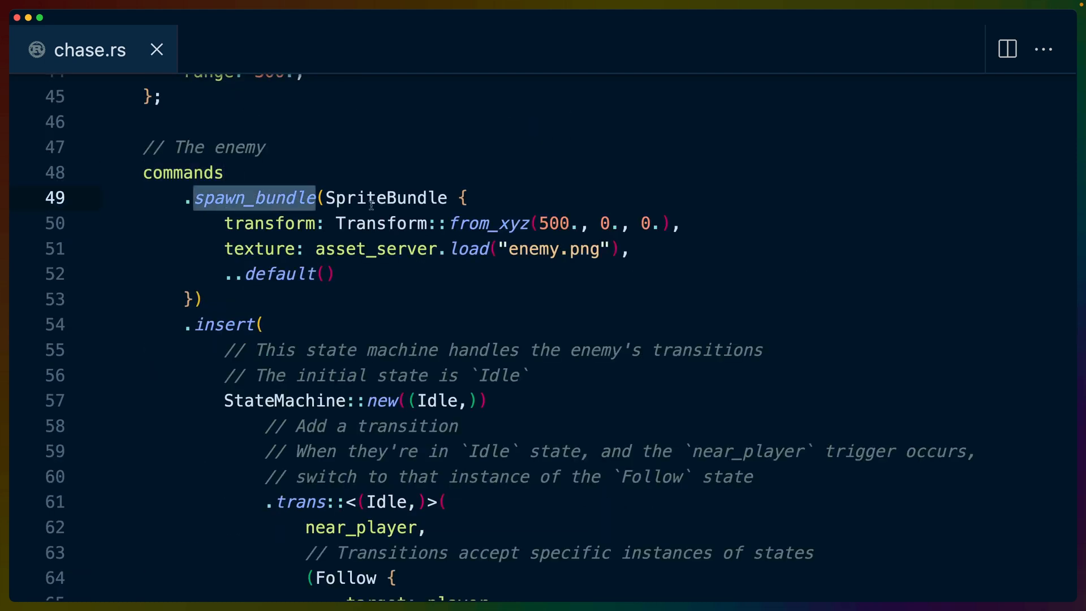
pyautogui.moveTo(558, 222)
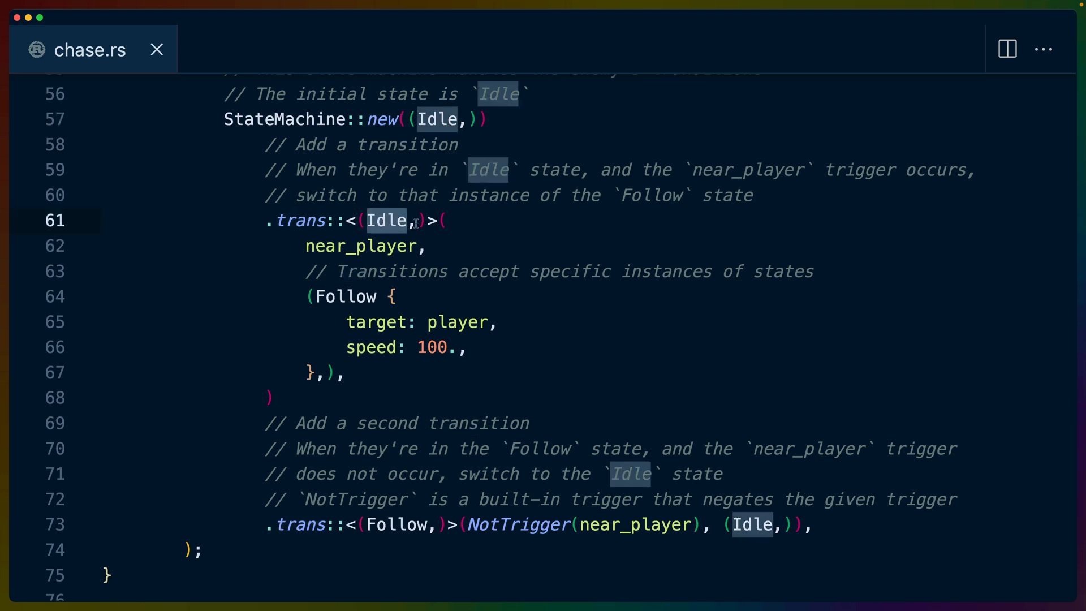
# - Highlight Idle in the first transition, then scroll down toward the Near struct
pyautogui.doubleClick(359, 245)
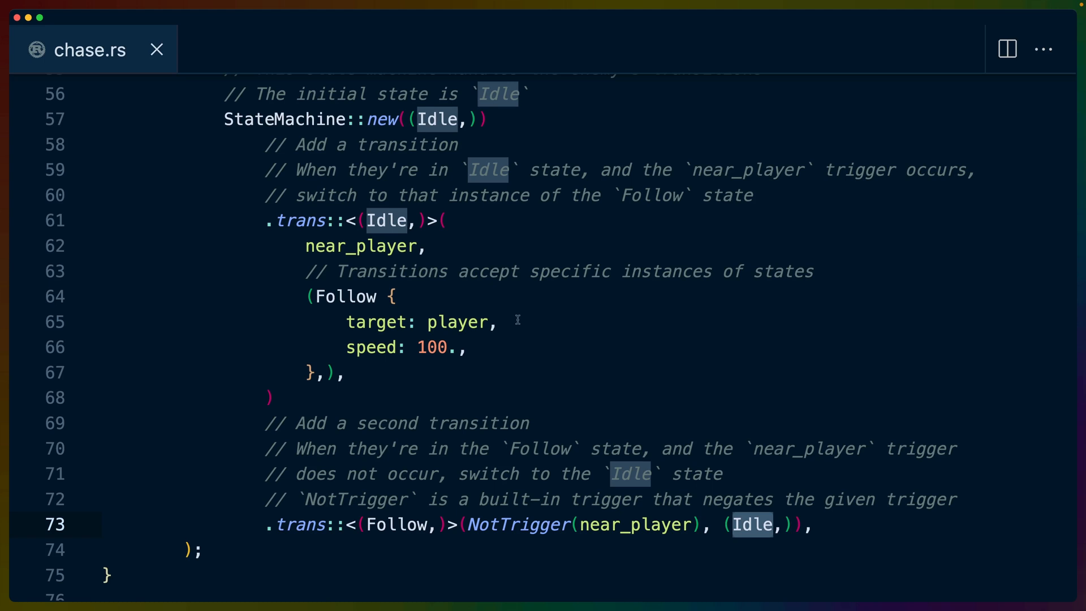
pyautogui.scroll(-3)
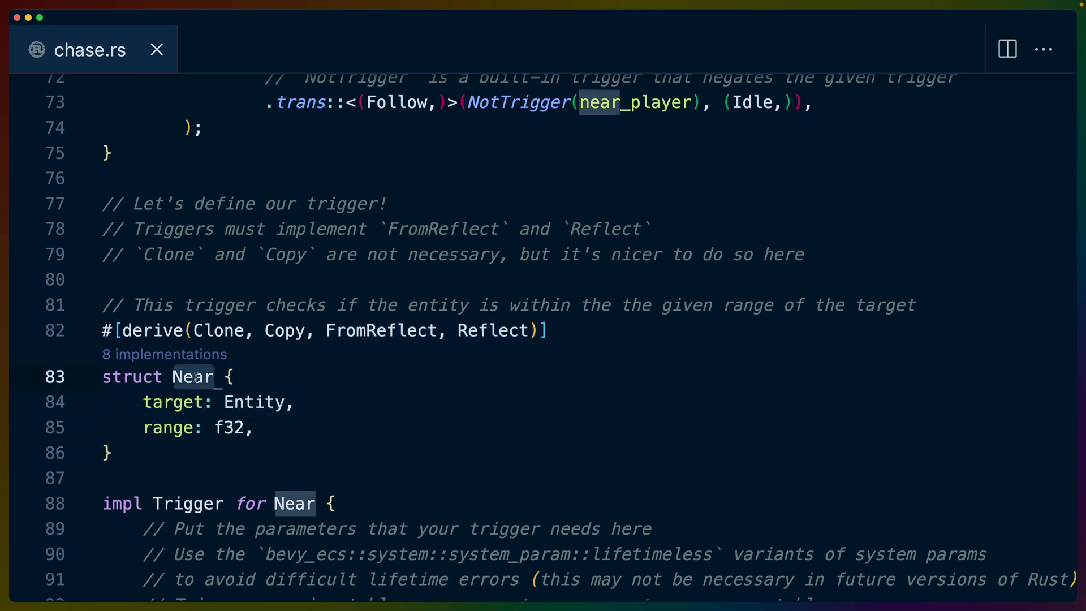
# - Highlight the Near struct name and scroll to impl Trigger for Near
pyautogui.doubleClick(258, 402)
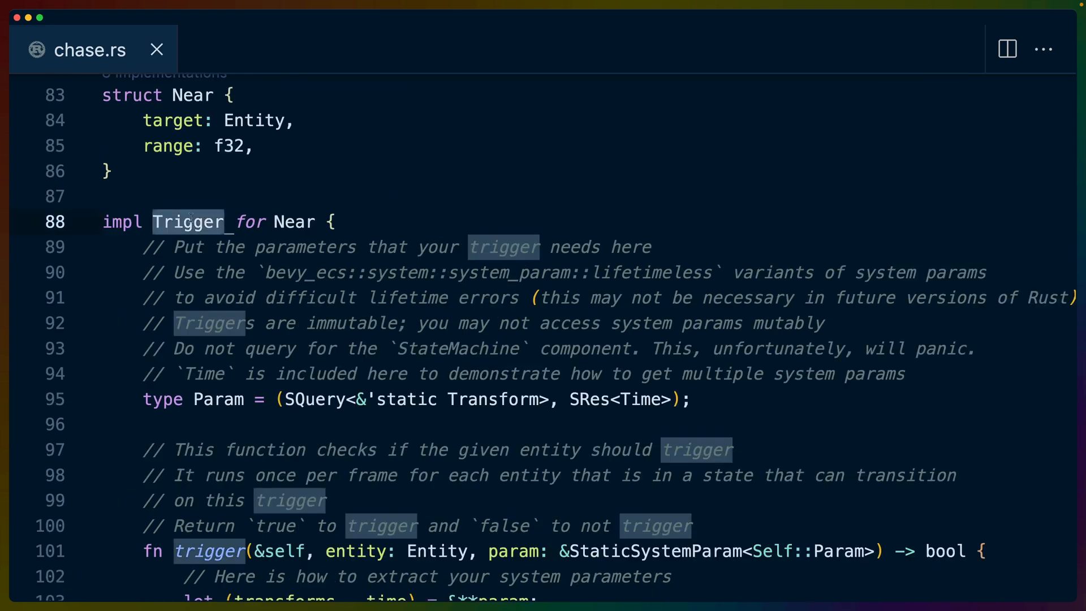
pyautogui.scroll(-3)
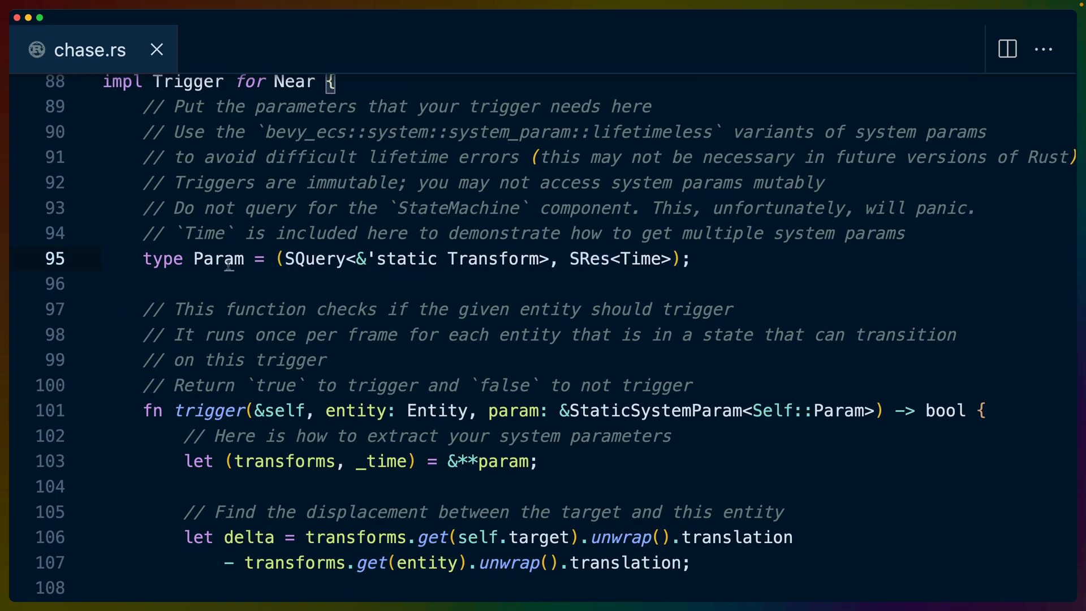
# - Highlight Param, SQuery and SRes in Near's Param type, plus the trigger function name
pyautogui.doubleClick(217, 258)
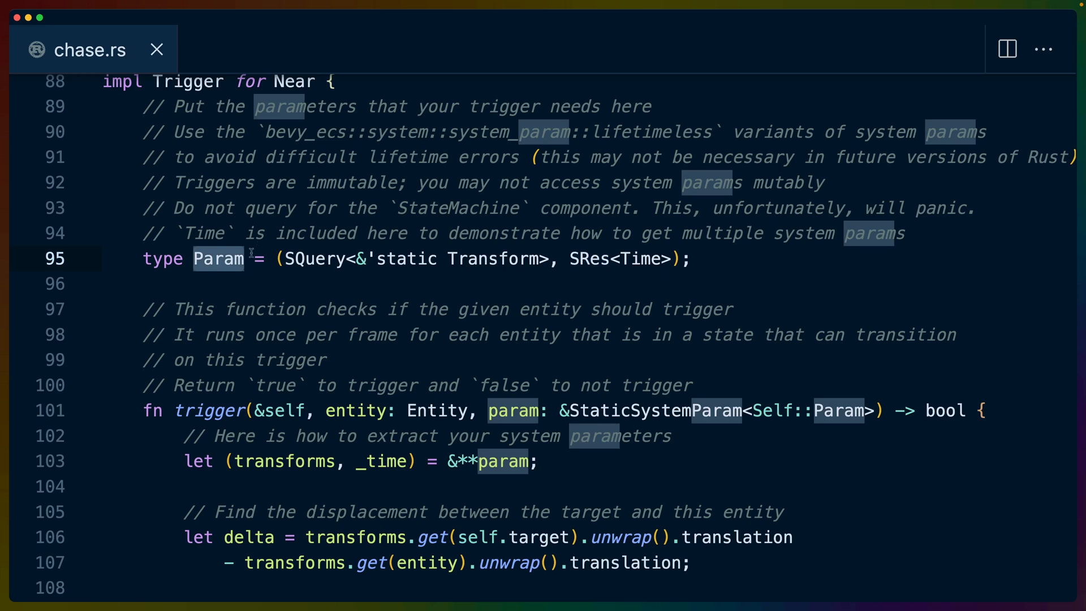
pyautogui.doubleClick(314, 258)
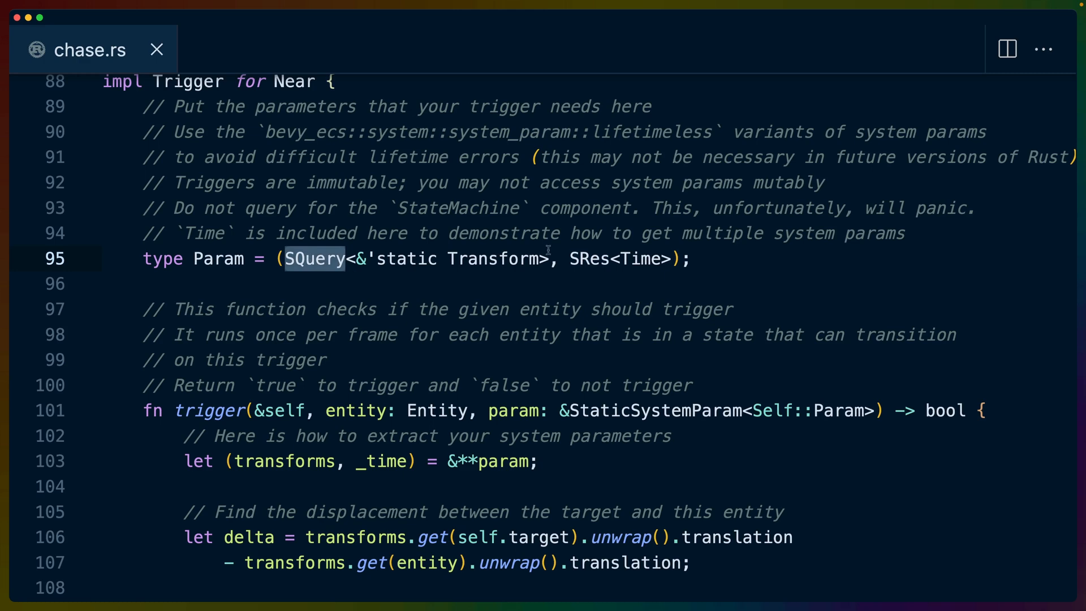
pyautogui.doubleClick(587, 258)
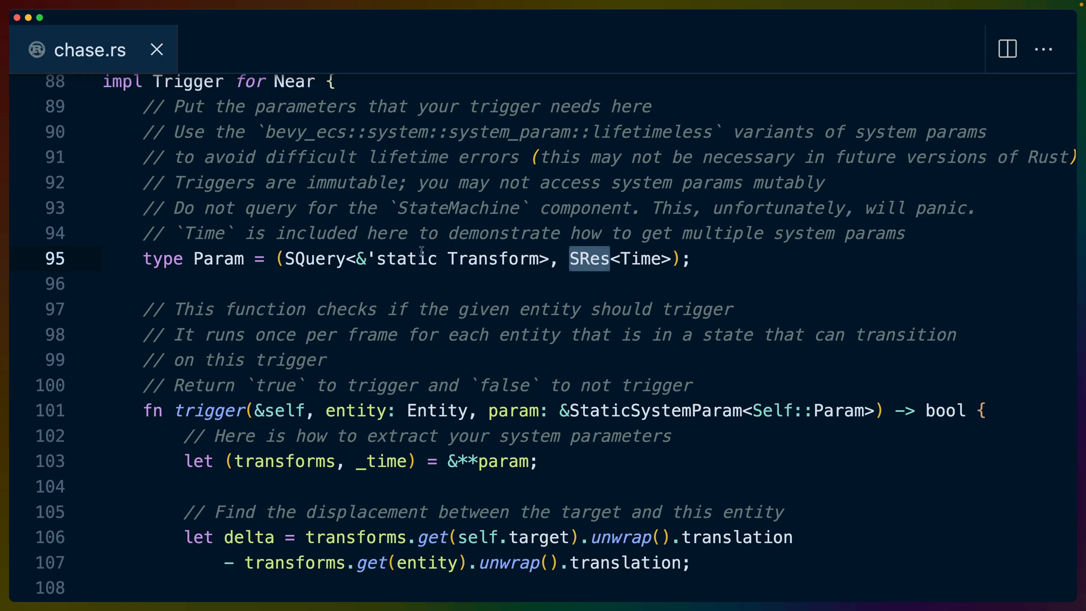
pyautogui.doubleClick(314, 258)
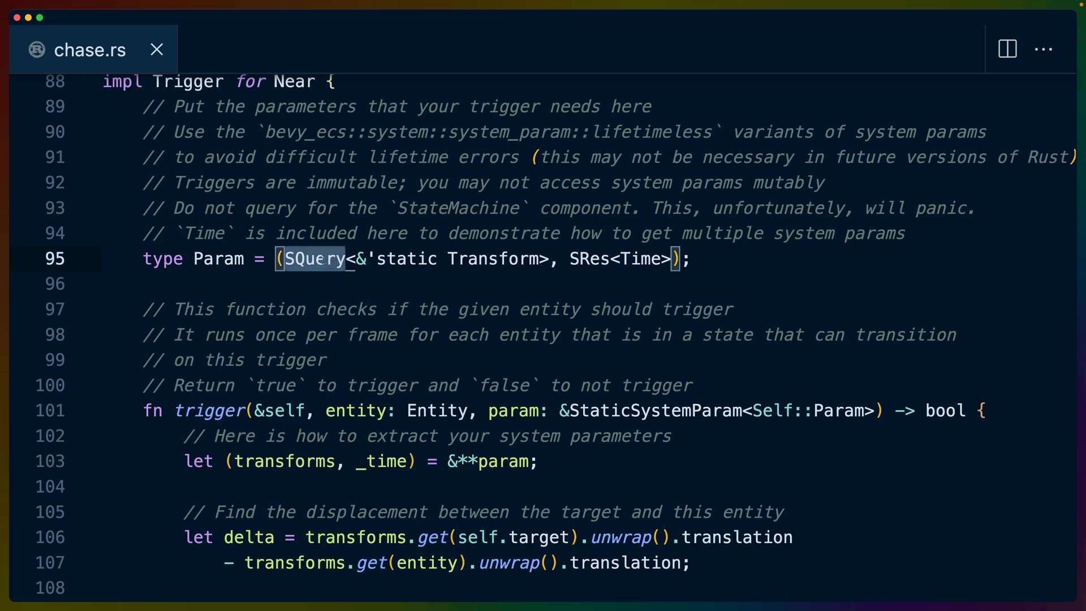
pyautogui.doubleClick(315, 258)
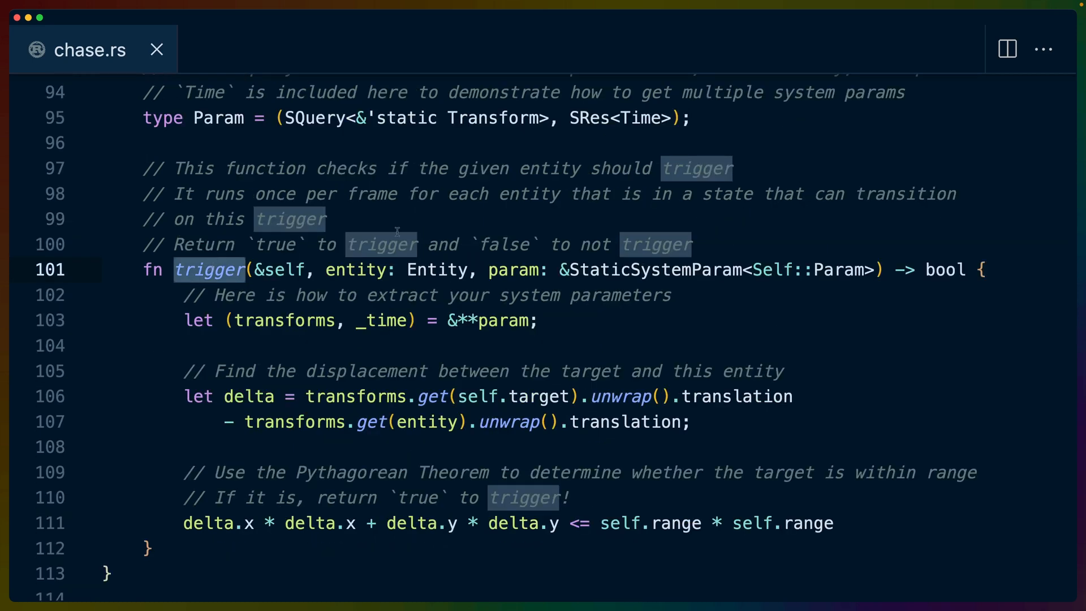
pyautogui.moveTo(600, 218)
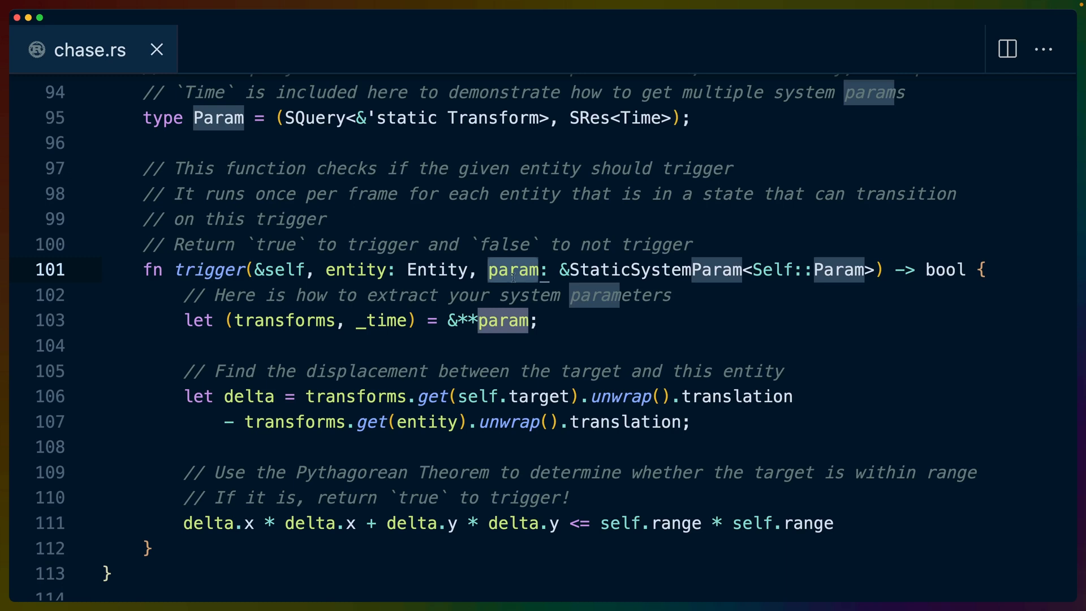
# - Highlight StaticSystemParam, the target field, translation and delta uses in the trigger function
pyautogui.scroll(-3)
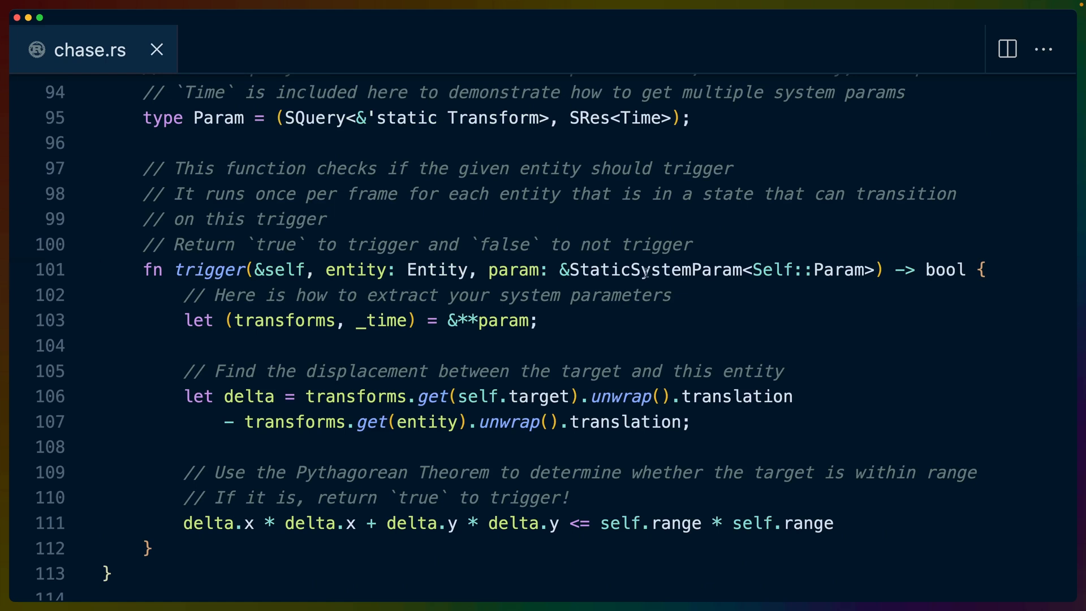
pyautogui.doubleClick(649, 270)
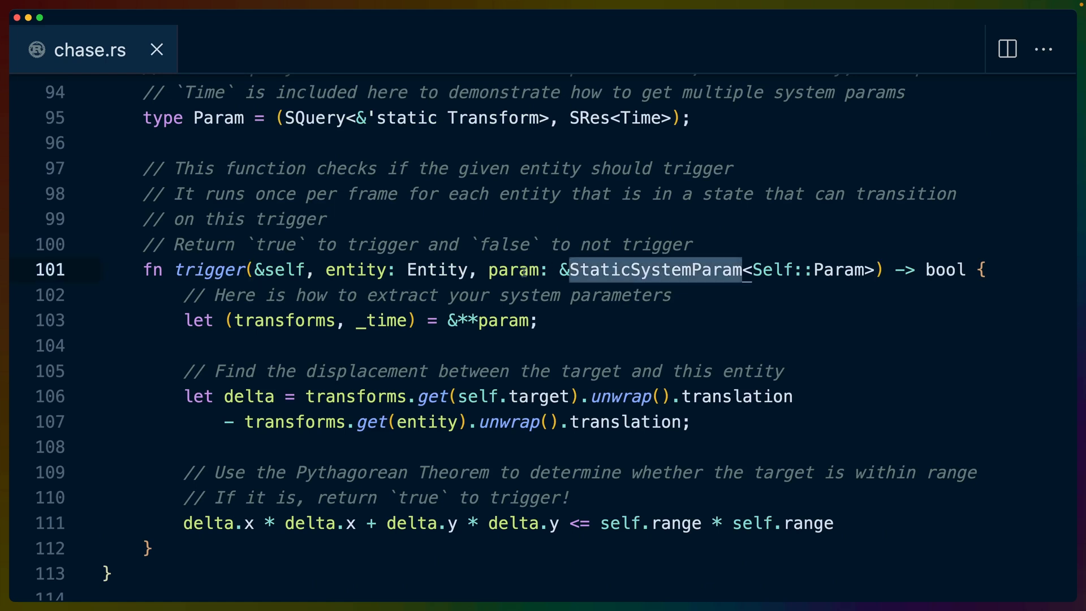
pyautogui.moveTo(330, 270)
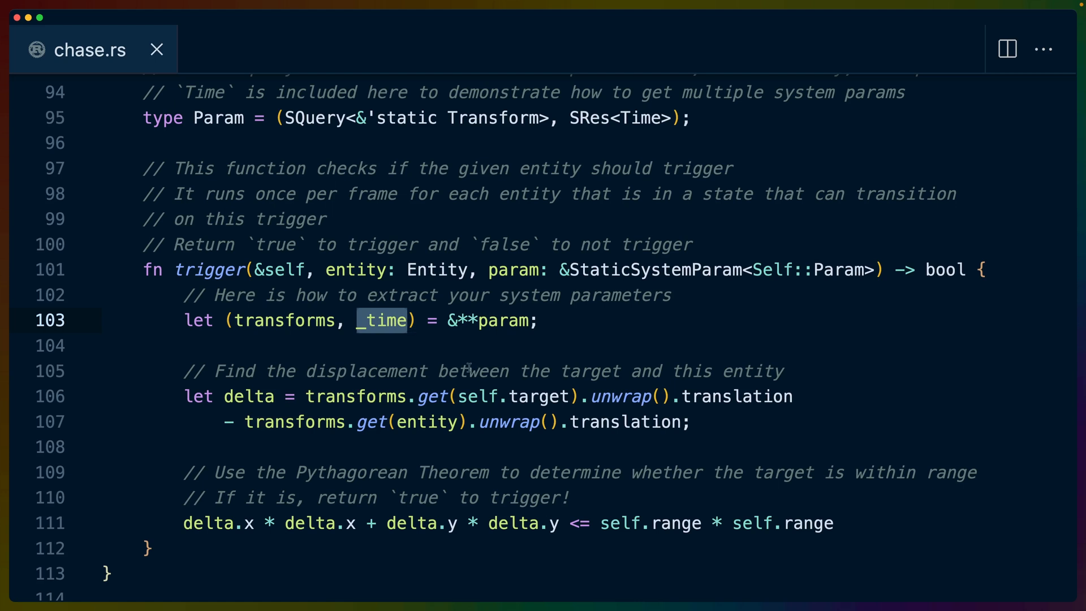
pyautogui.moveTo(615, 146)
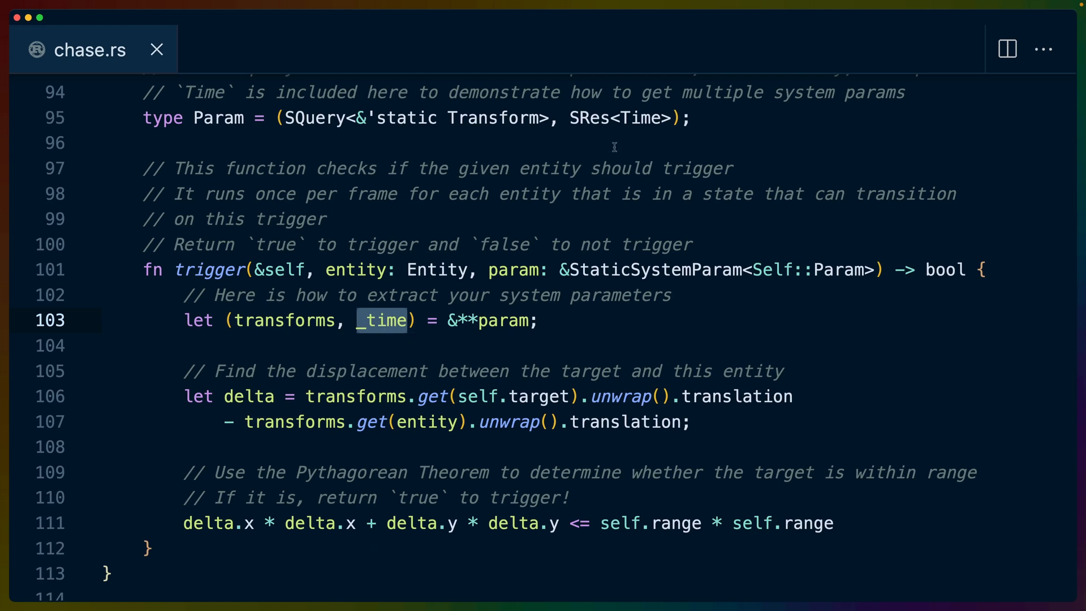
pyautogui.moveTo(634, 117)
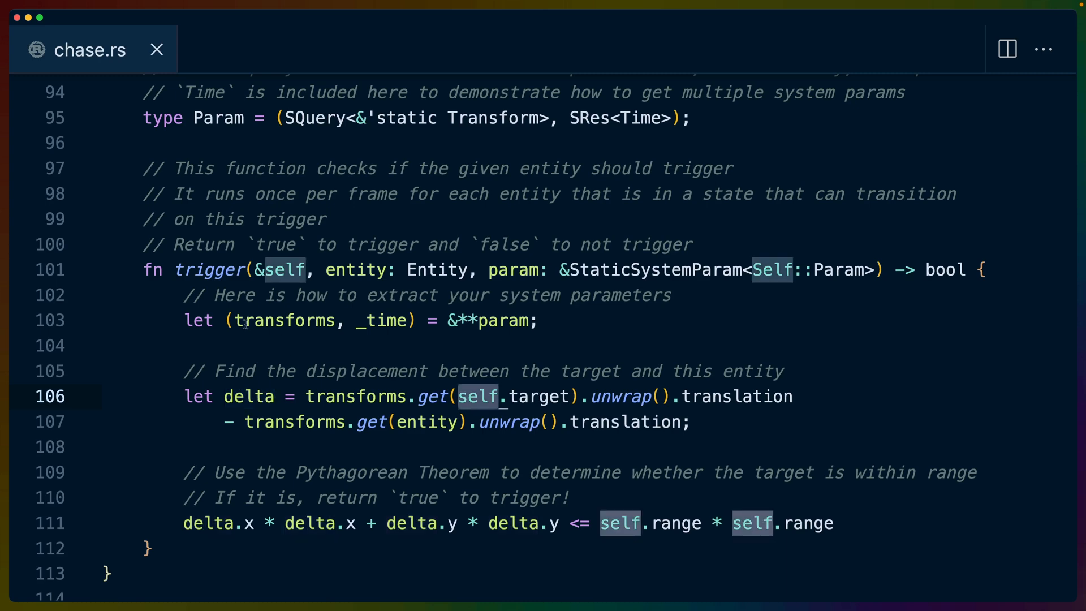
pyautogui.scroll(3)
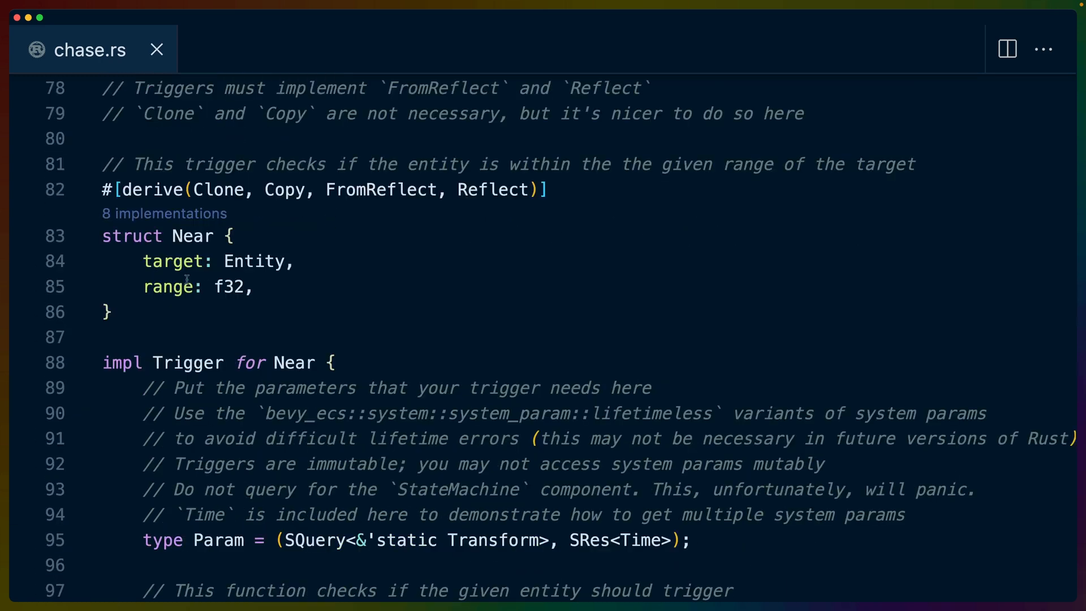
pyautogui.doubleClick(173, 262)
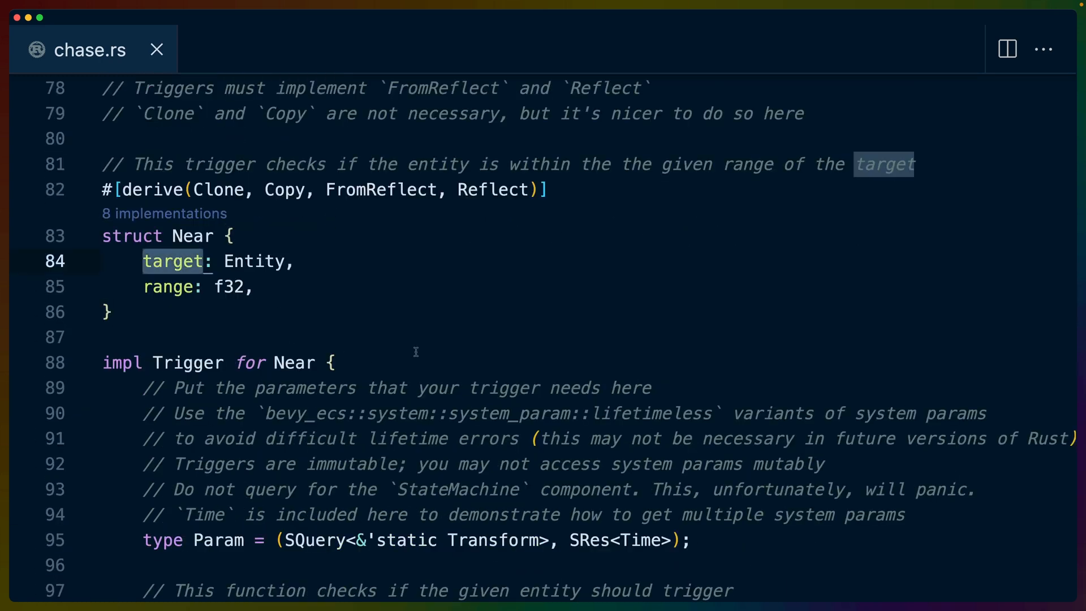
pyautogui.scroll(-3)
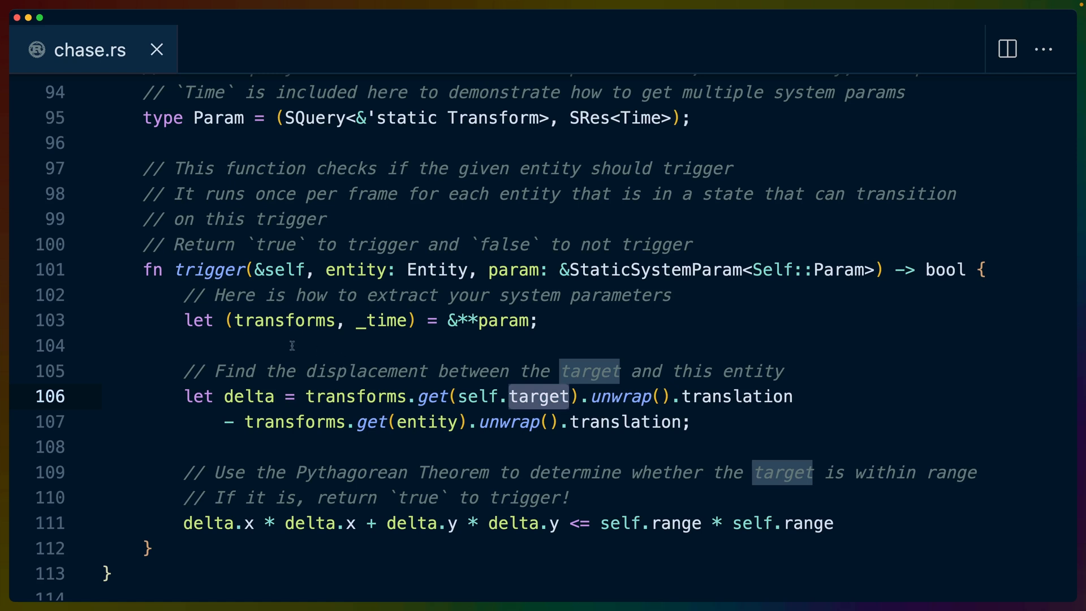
pyautogui.doubleClick(735, 396)
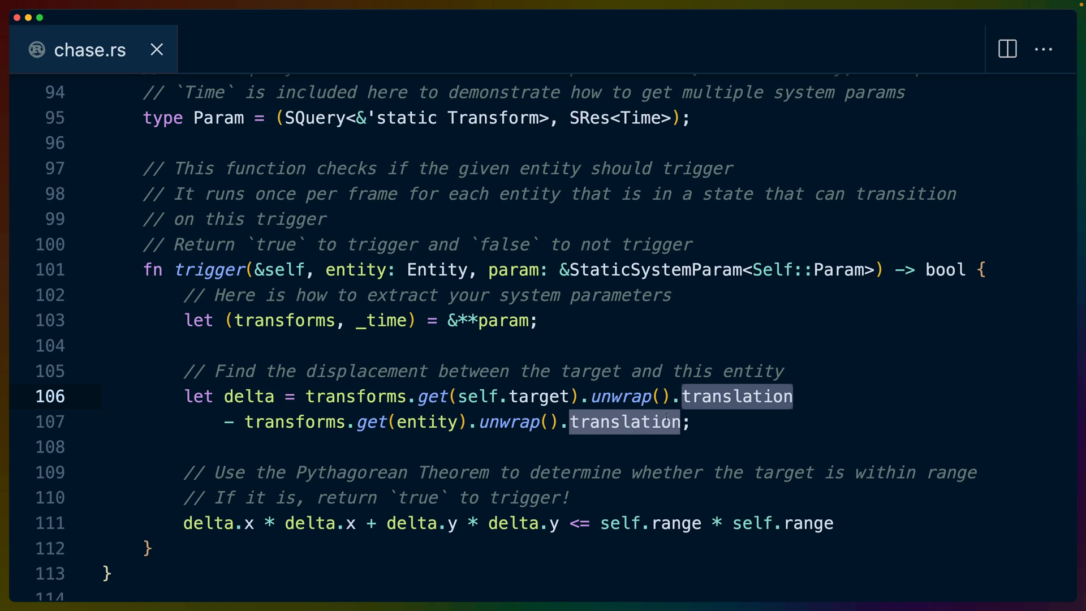
pyautogui.click(796, 397)
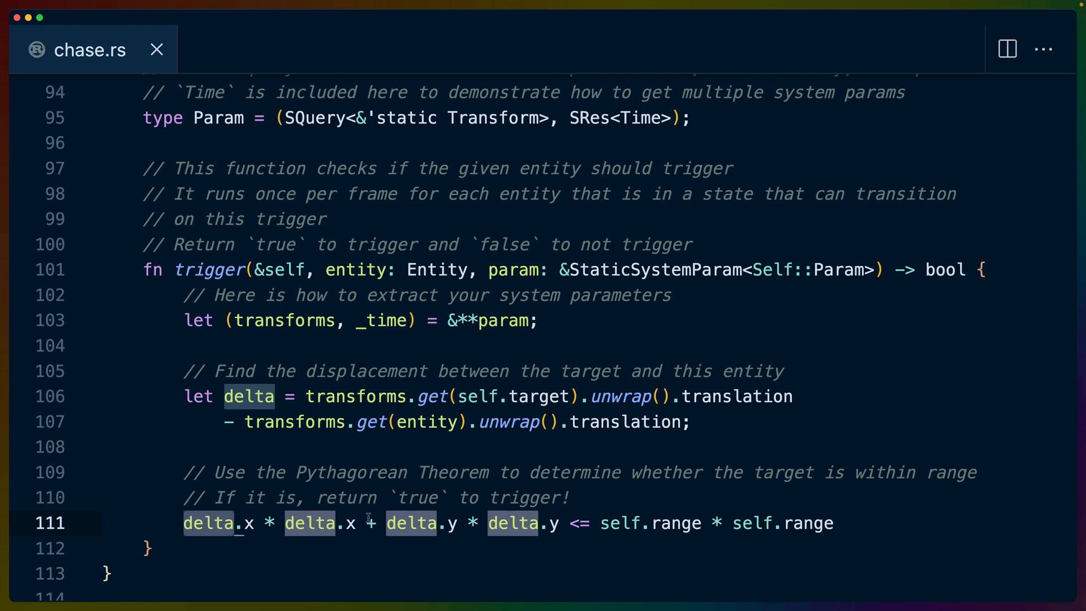
pyautogui.moveTo(407, 537)
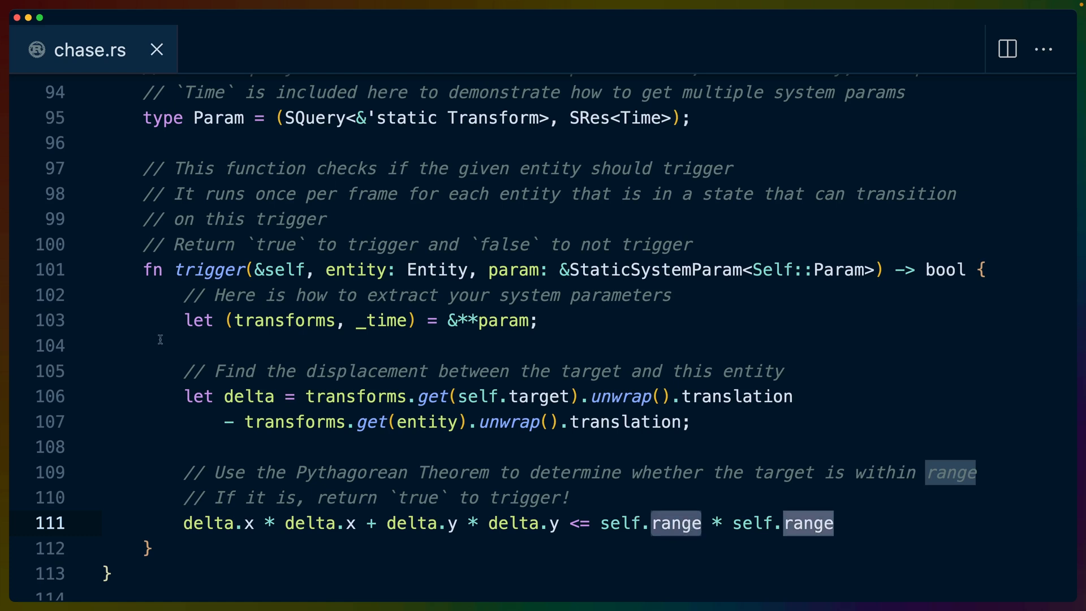
pyautogui.moveTo(95, 395)
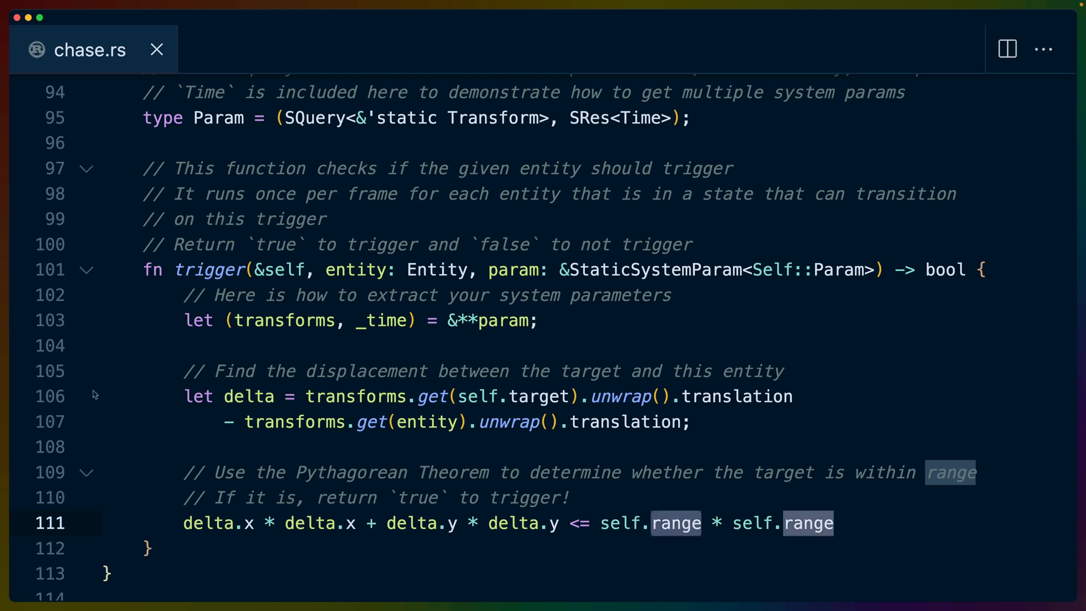
pyautogui.moveTo(110, 395)
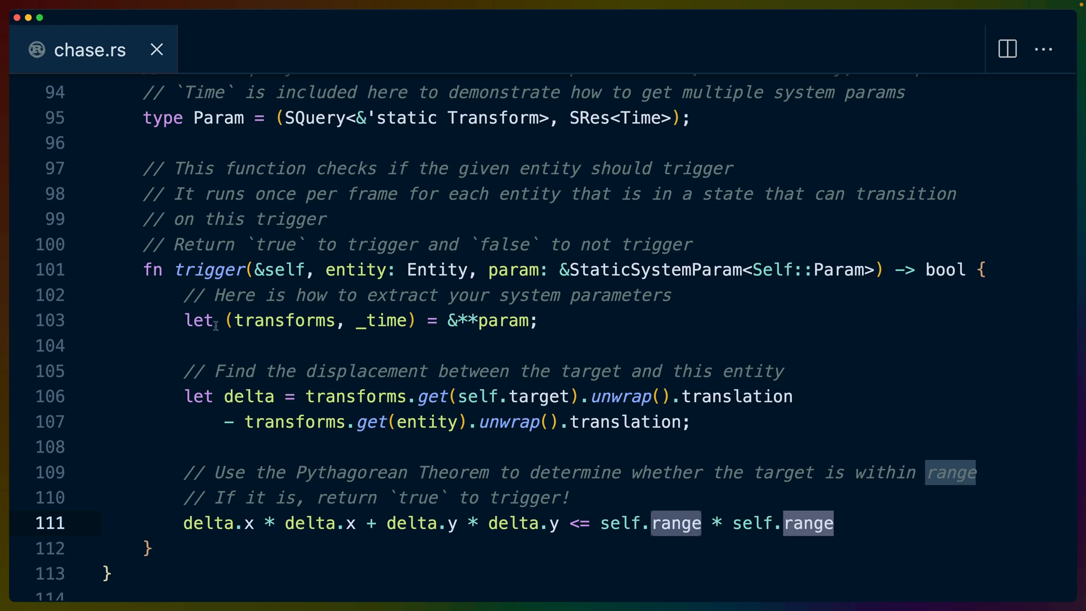
pyautogui.moveTo(267, 347)
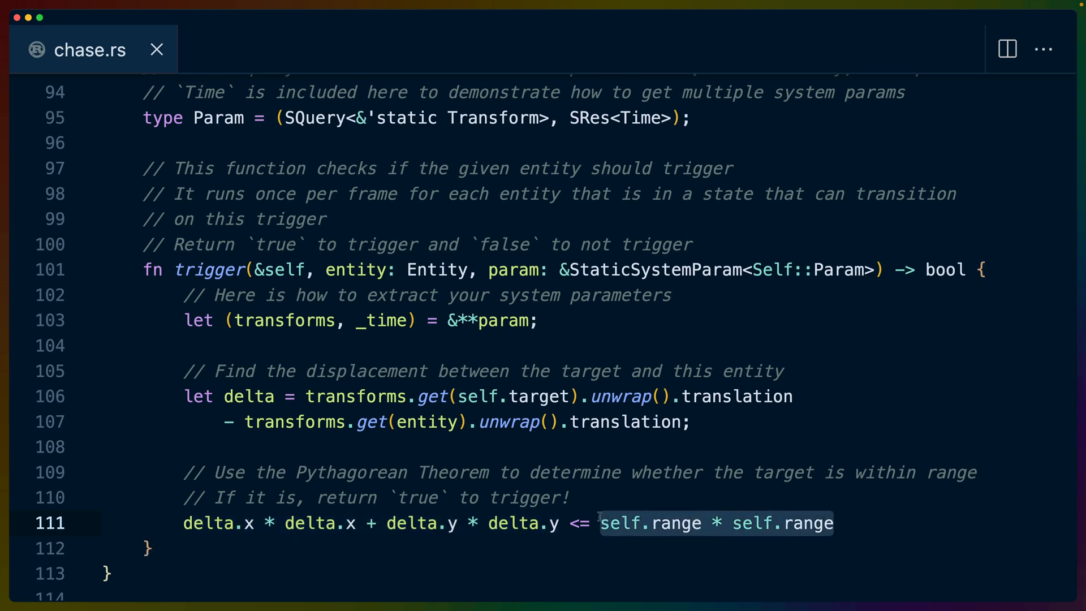
pyautogui.moveTo(346, 524)
pyautogui.write('delta.length() <= self.range')
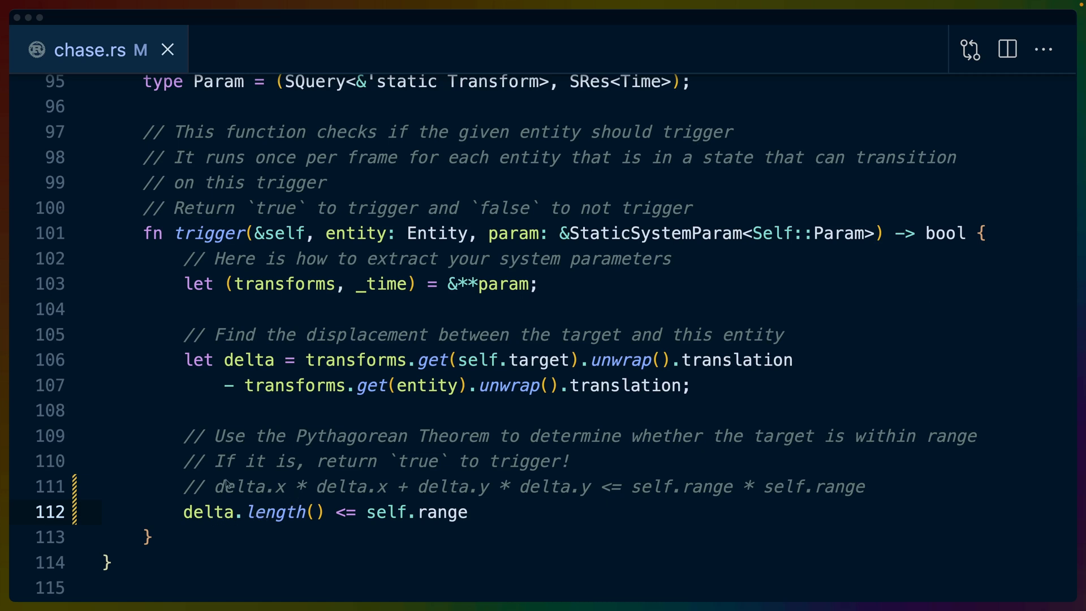
pyautogui.moveTo(475, 443)
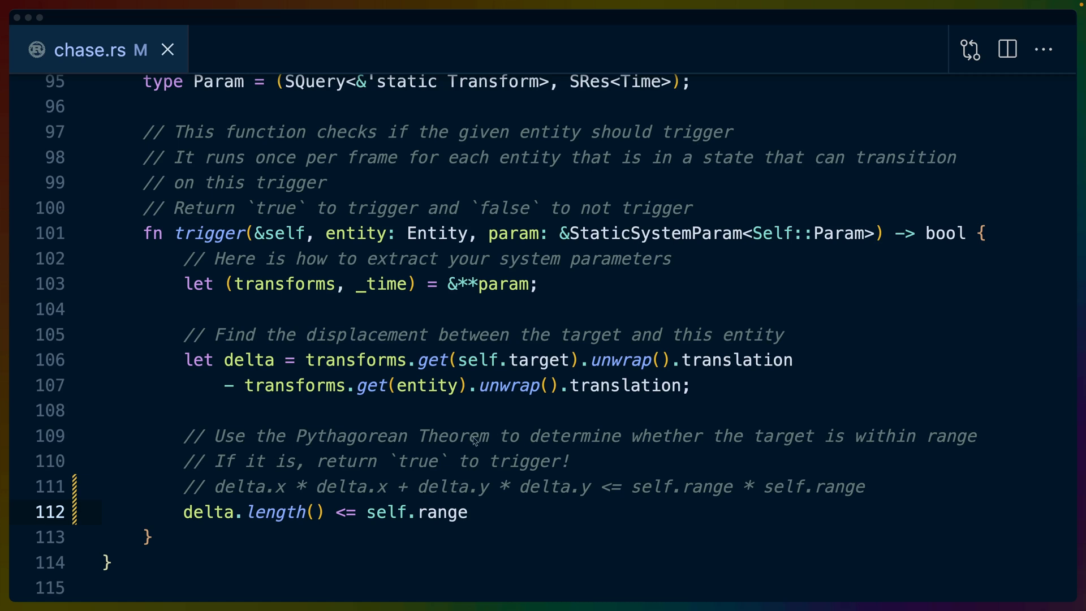
pyautogui.moveTo(226, 487)
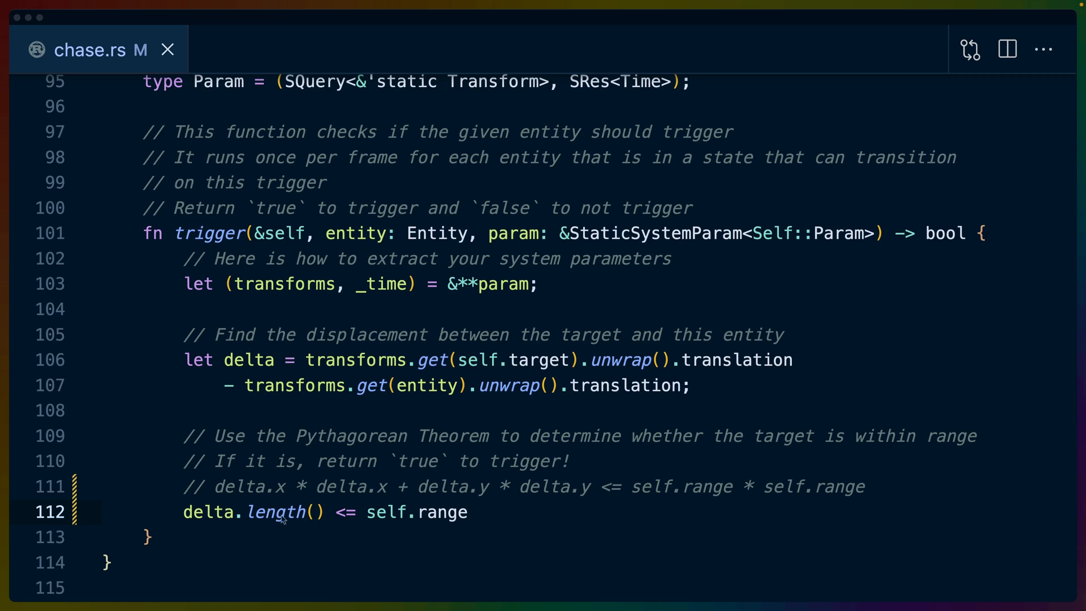
pyautogui.moveTo(350, 519)
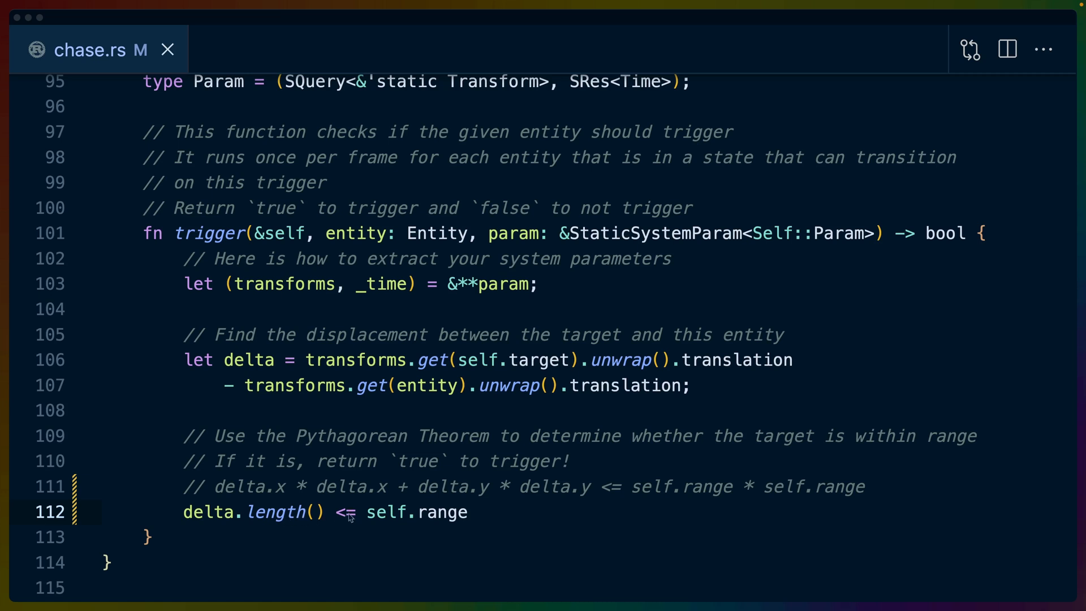
pyautogui.moveTo(450, 520)
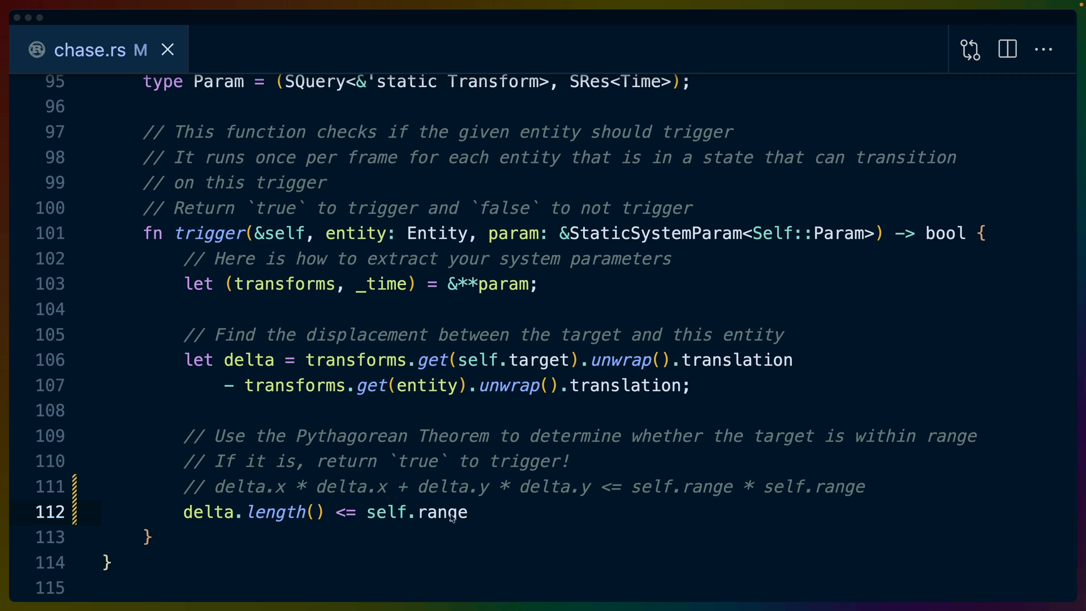
pyautogui.moveTo(447, 462)
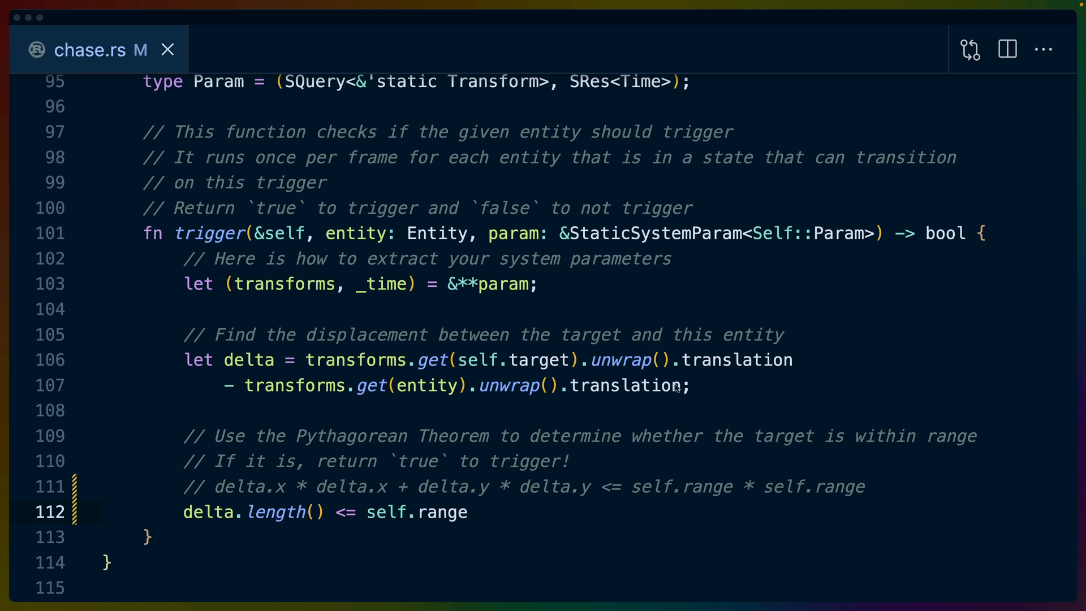
pyautogui.scroll(-3)
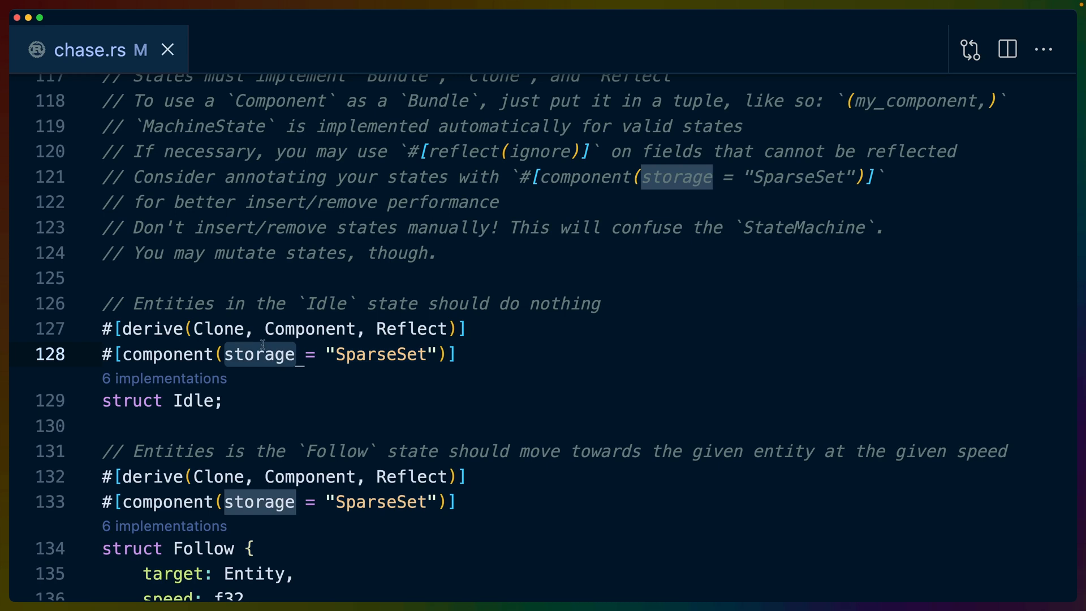
pyautogui.doubleClick(381, 354)
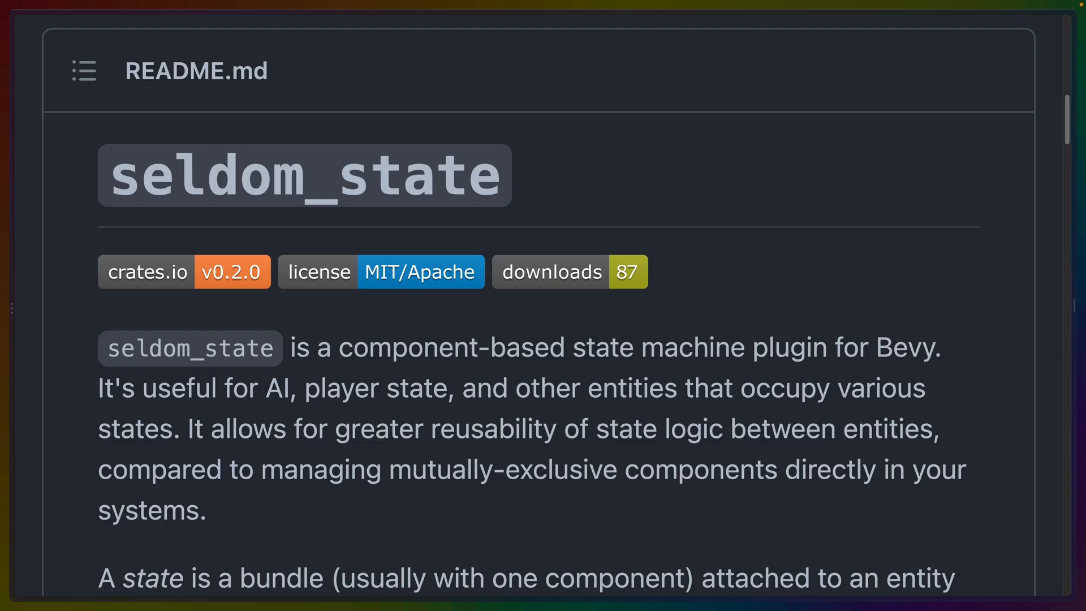
# - Scroll the seldom_state README down to the Future Work checklist
pyautogui.scroll(-3)
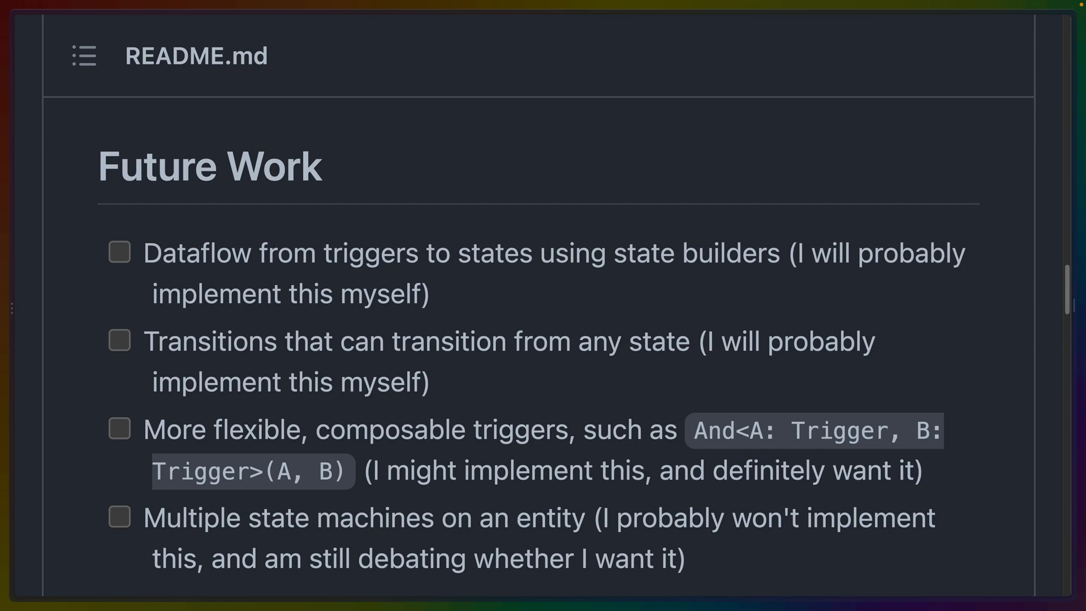
pyautogui.moveTo(823, 238)
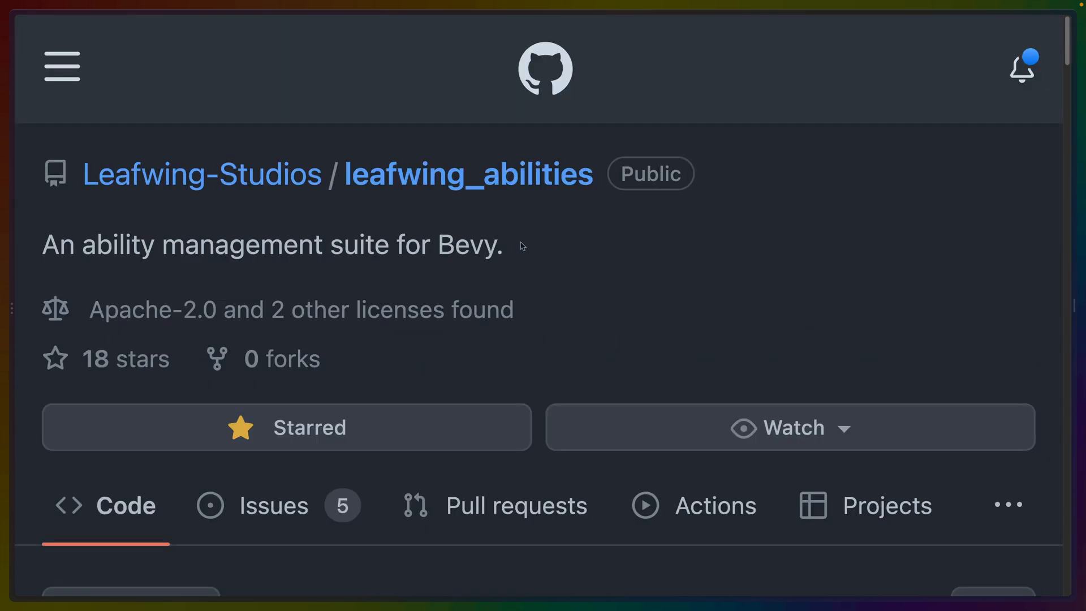
# - Scroll the leafwing_abilities README through the Zyra example to the ZyraBundle defaults
pyautogui.scroll(-3)
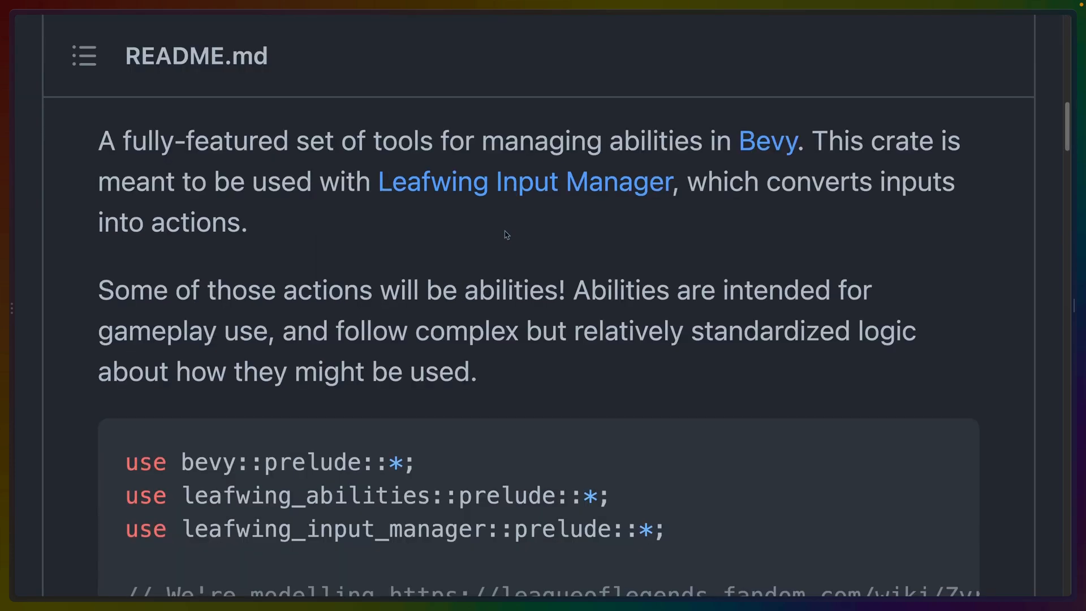
pyautogui.moveTo(515, 227)
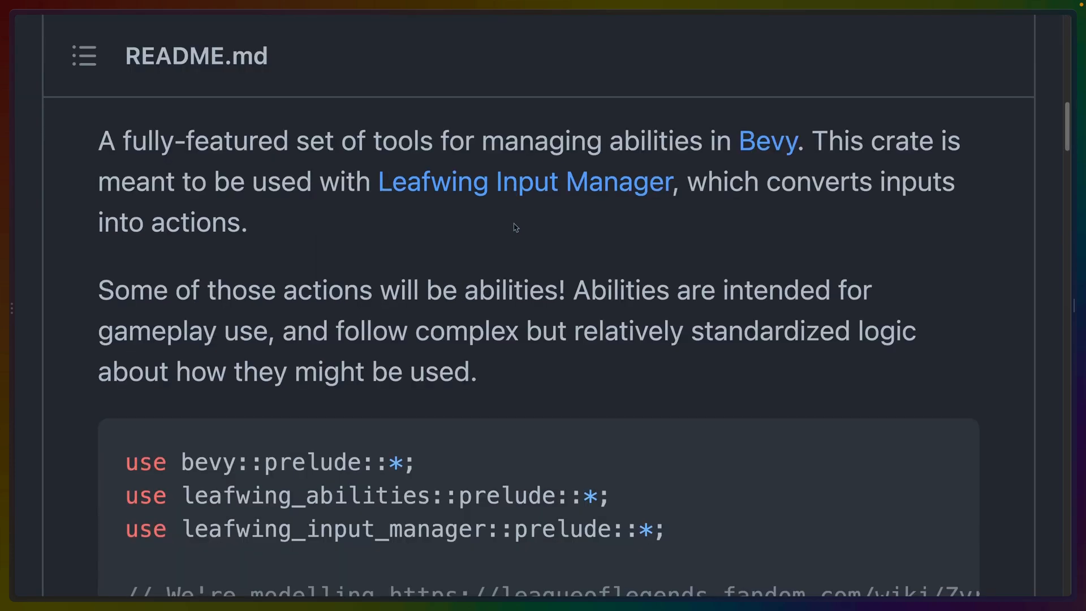
pyautogui.scroll(-3)
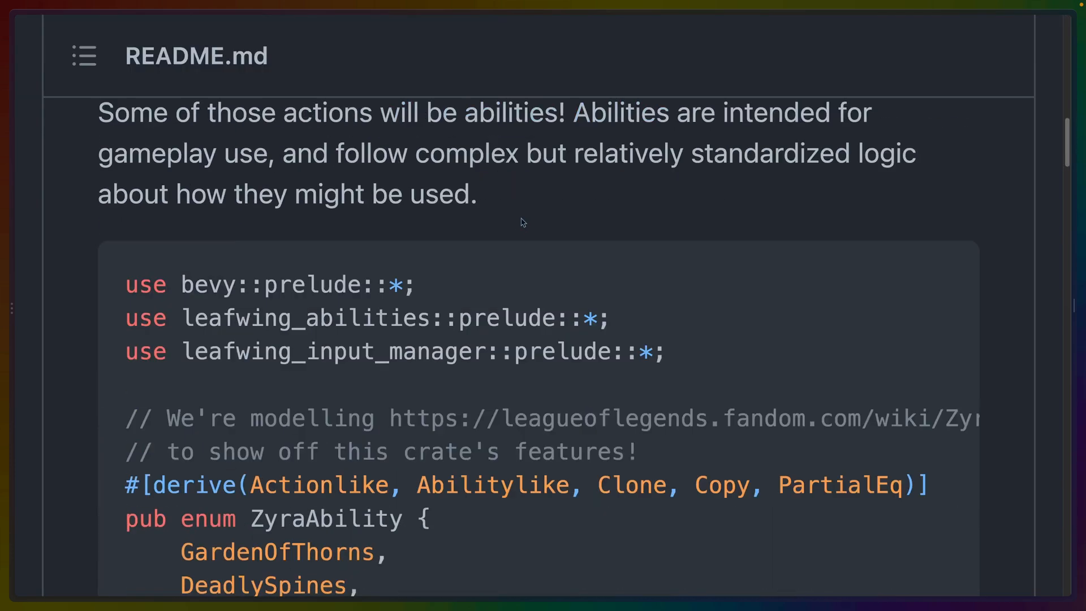
pyautogui.scroll(-3)
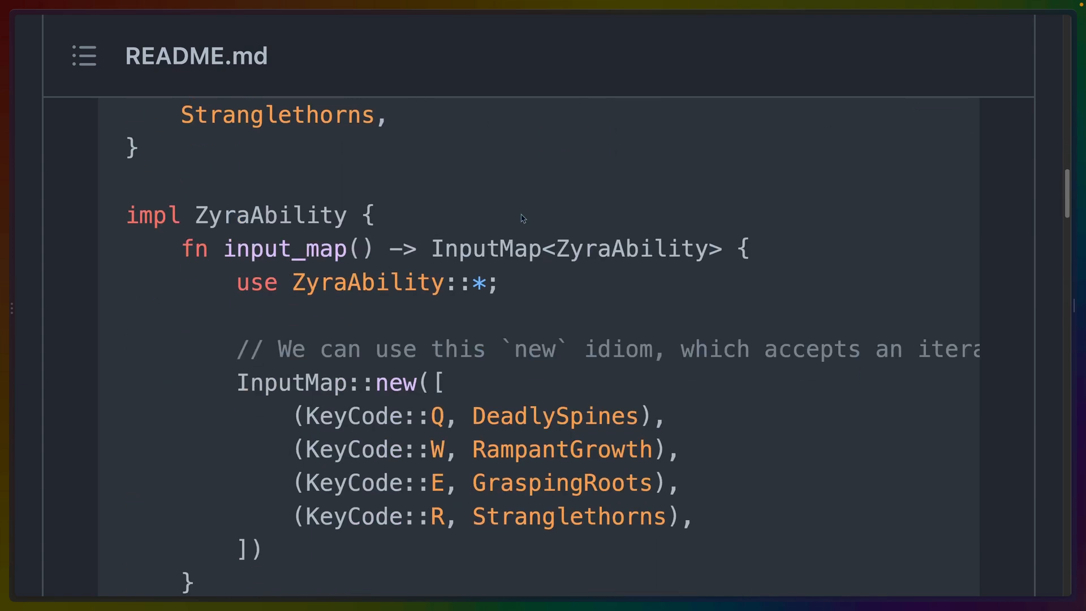
pyautogui.scroll(-3)
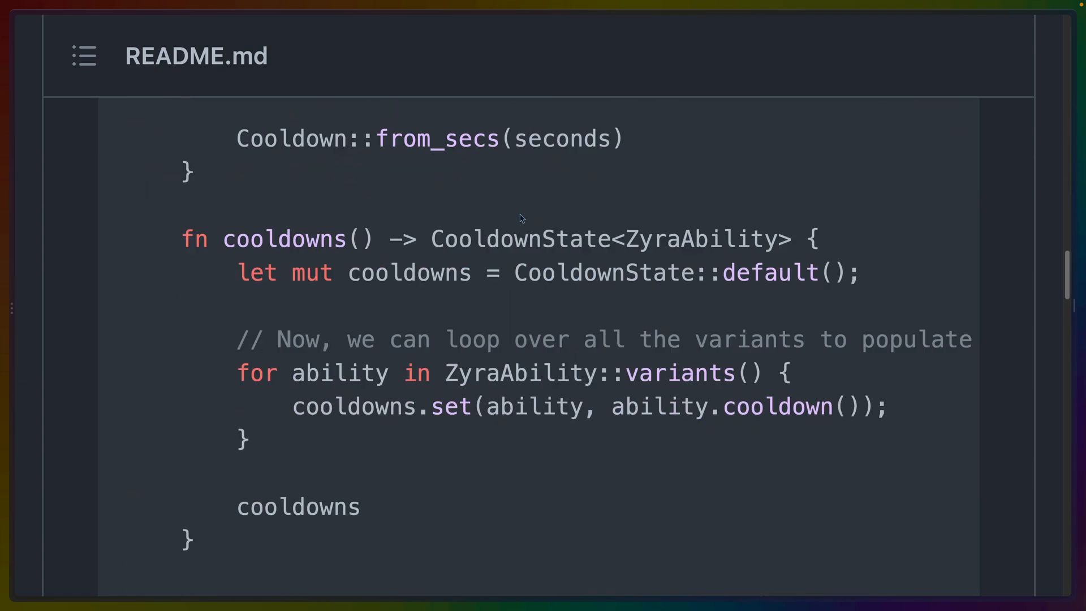
pyautogui.scroll(-3)
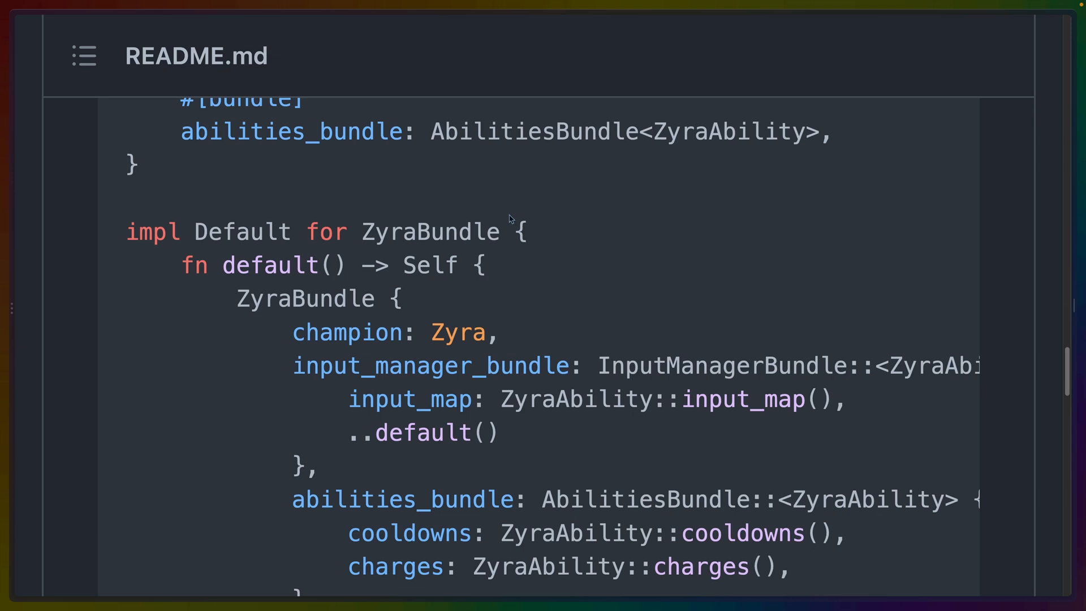